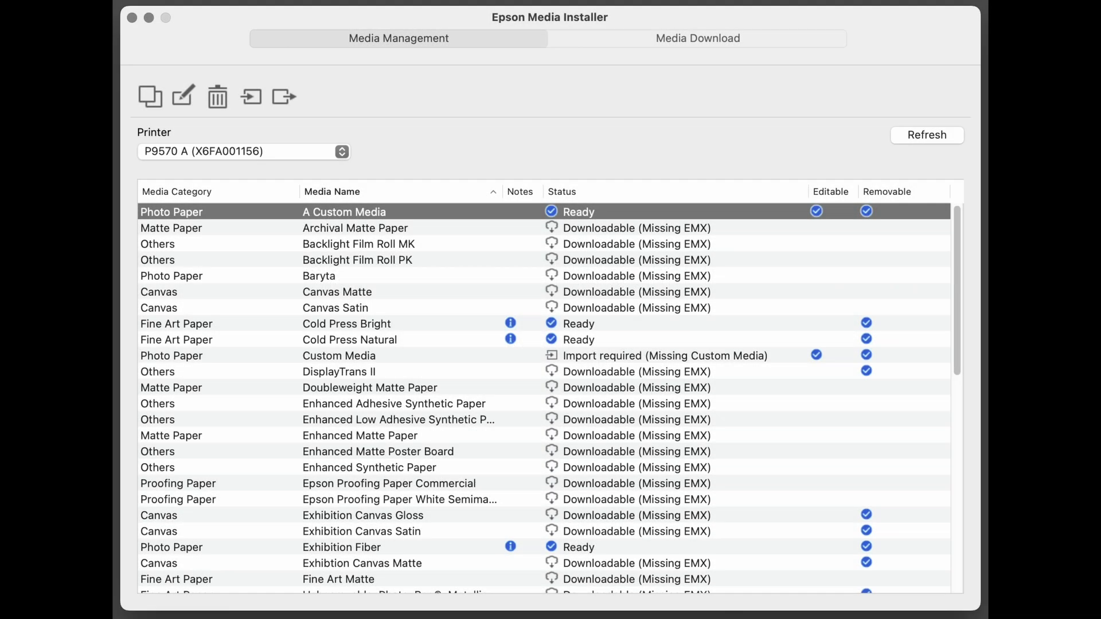
mouse_move(379, 326)
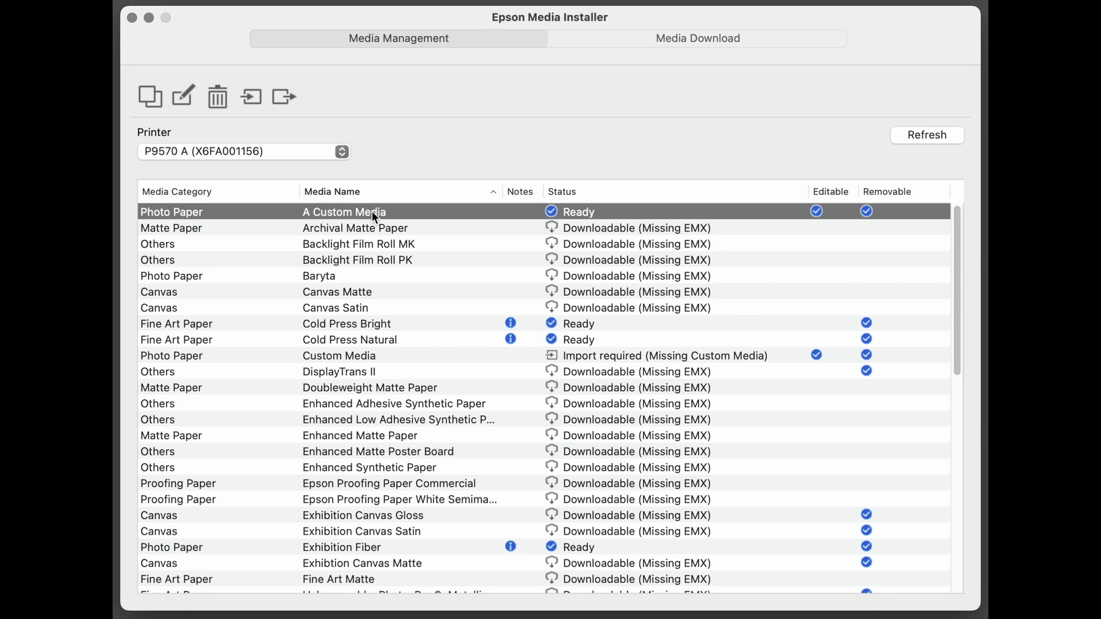
mouse_move(284, 97)
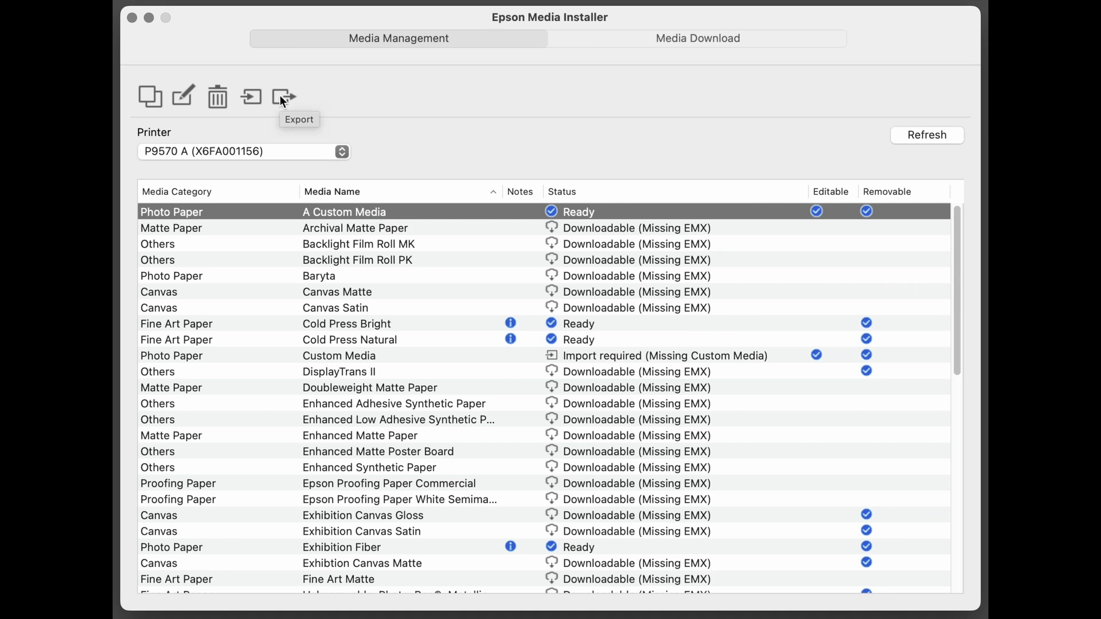
Export A Custom Media's settings as a backup, passing the notice and accepting the ICC license terms
click(285, 97)
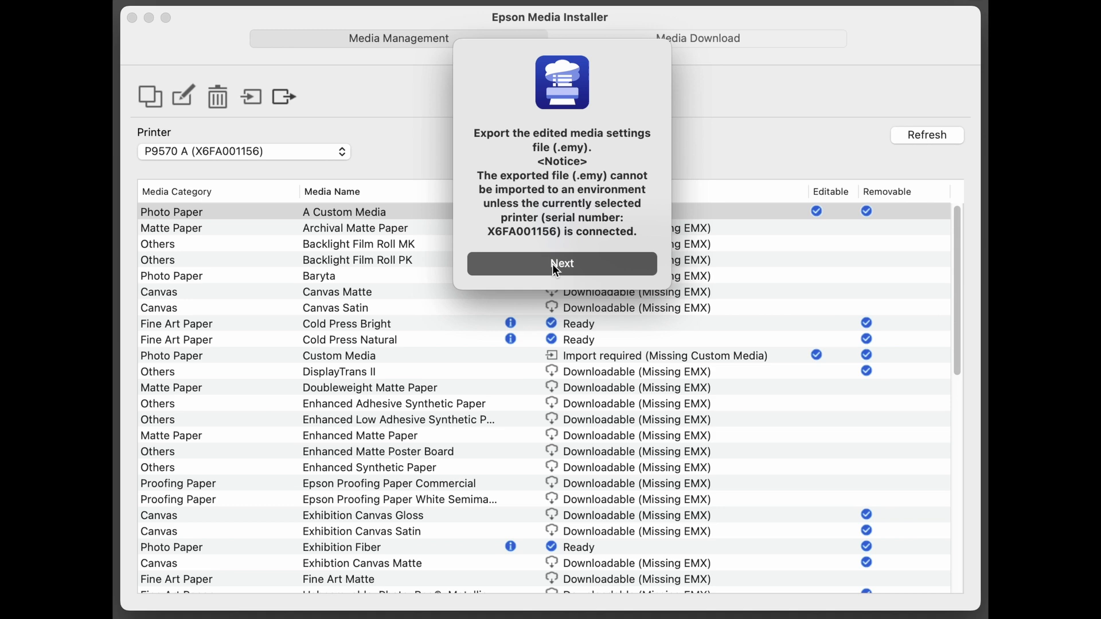
click(561, 263)
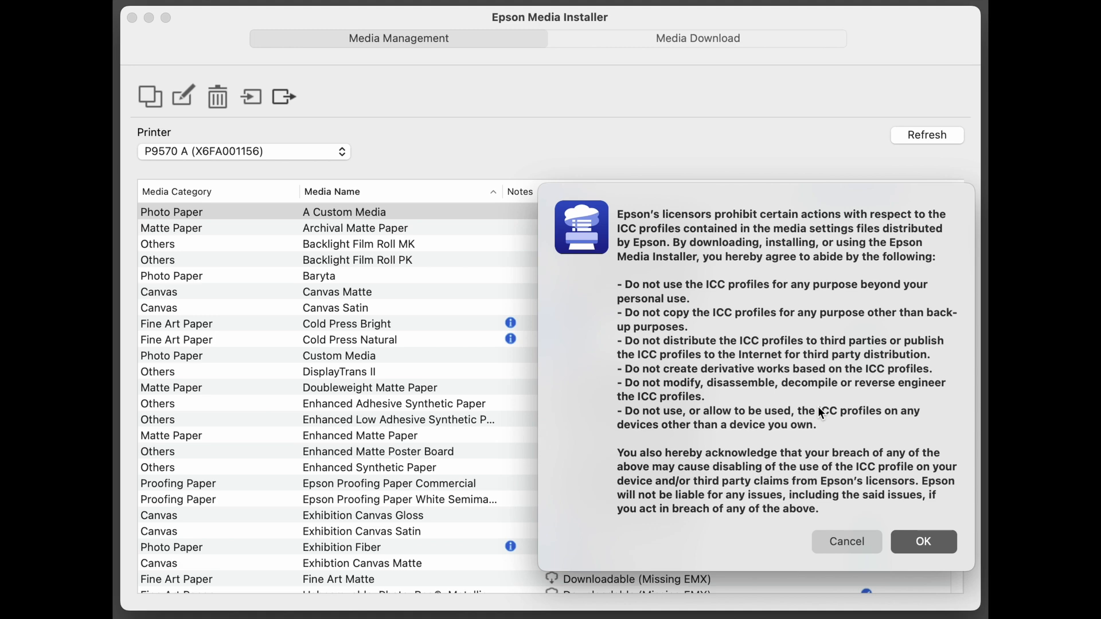
click(923, 541)
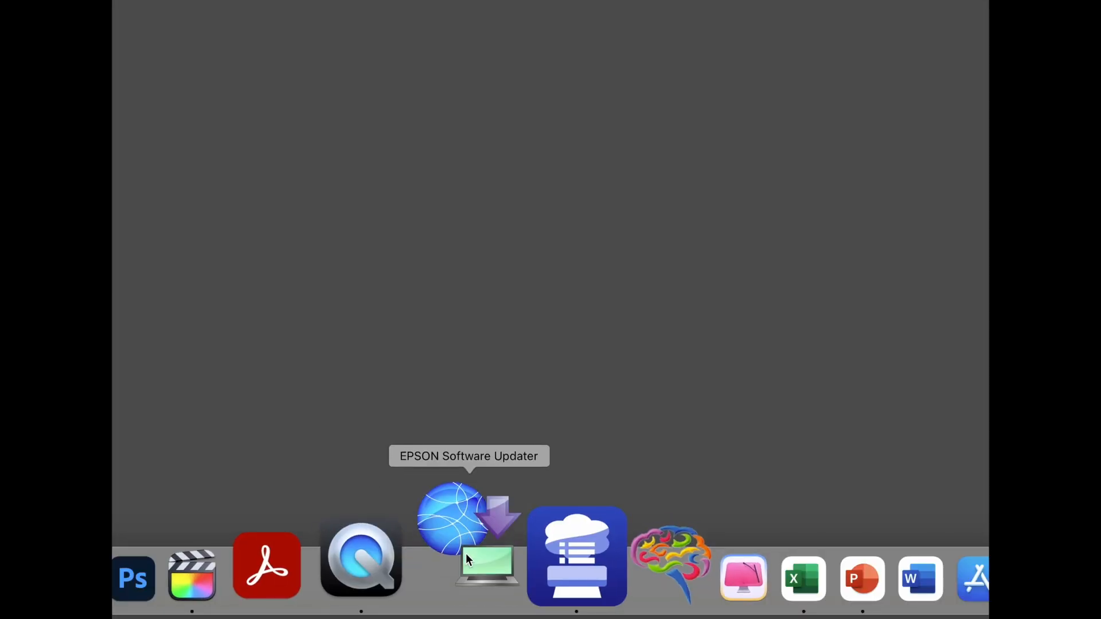
Launch EPSON Software Updater and confirm checking for new Epson software
click(468, 534)
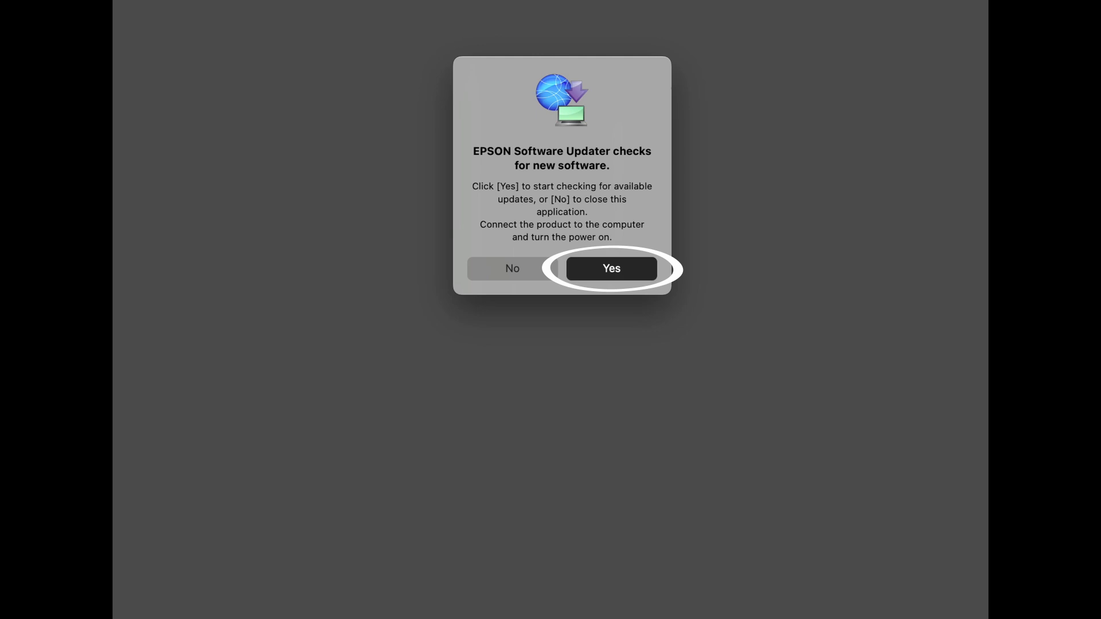
click(610, 268)
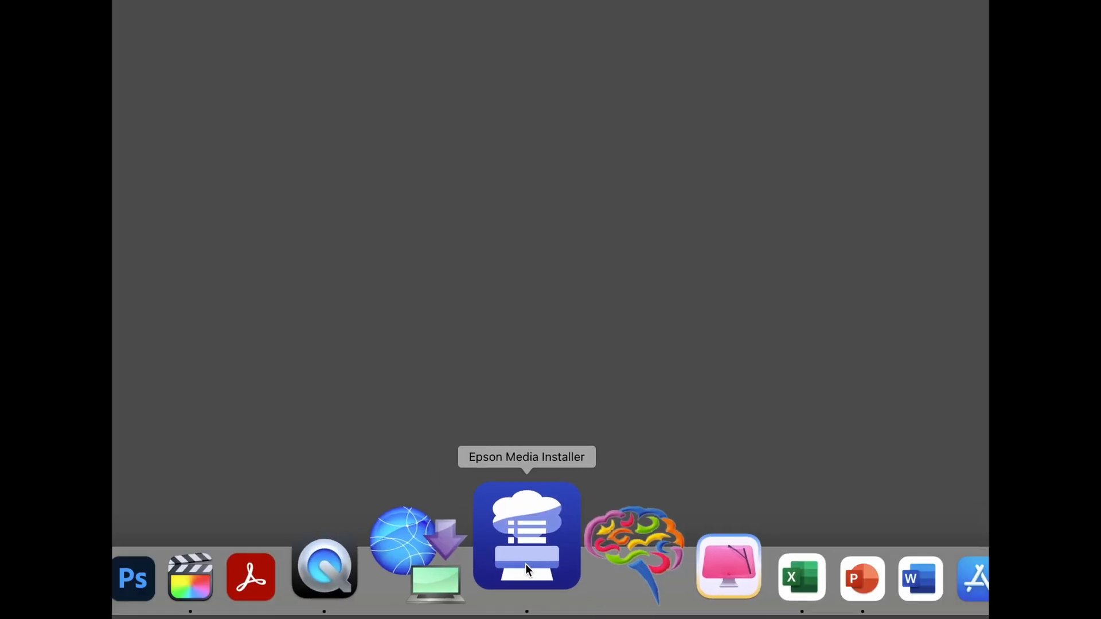
Relaunch the installer for P9570 A and sort the media list by category, then by name in both orders
click(526, 535)
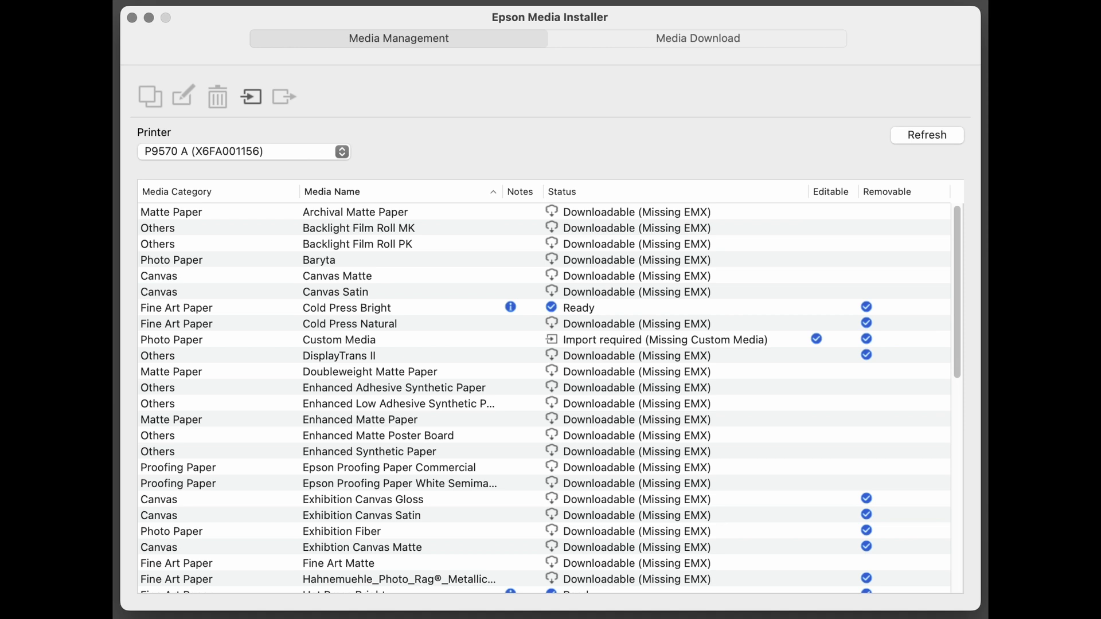
mouse_move(227, 195)
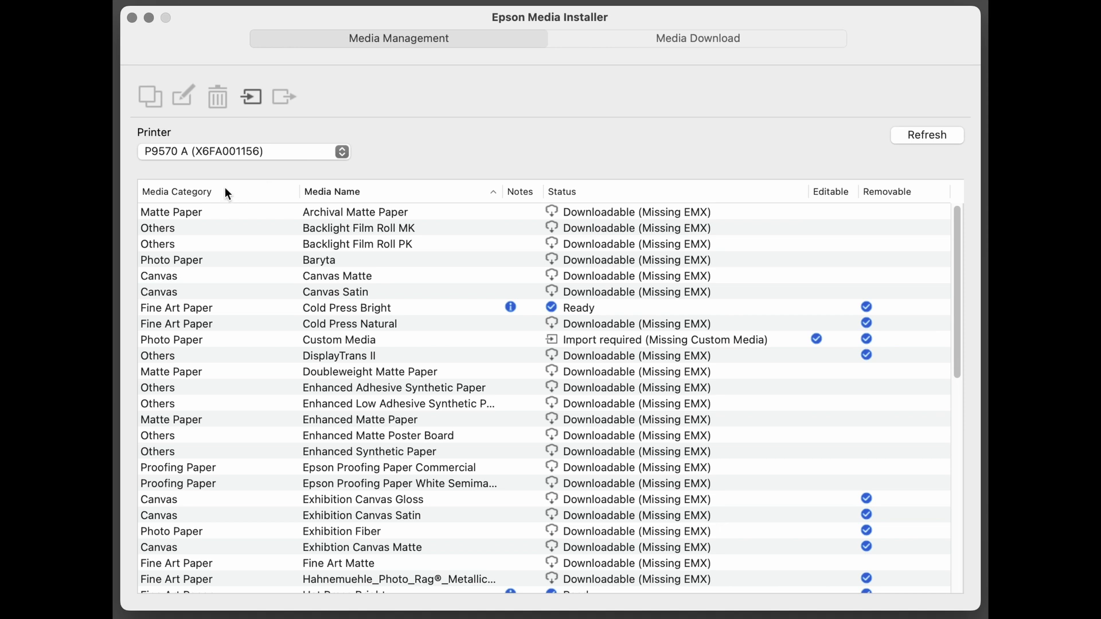
click(176, 192)
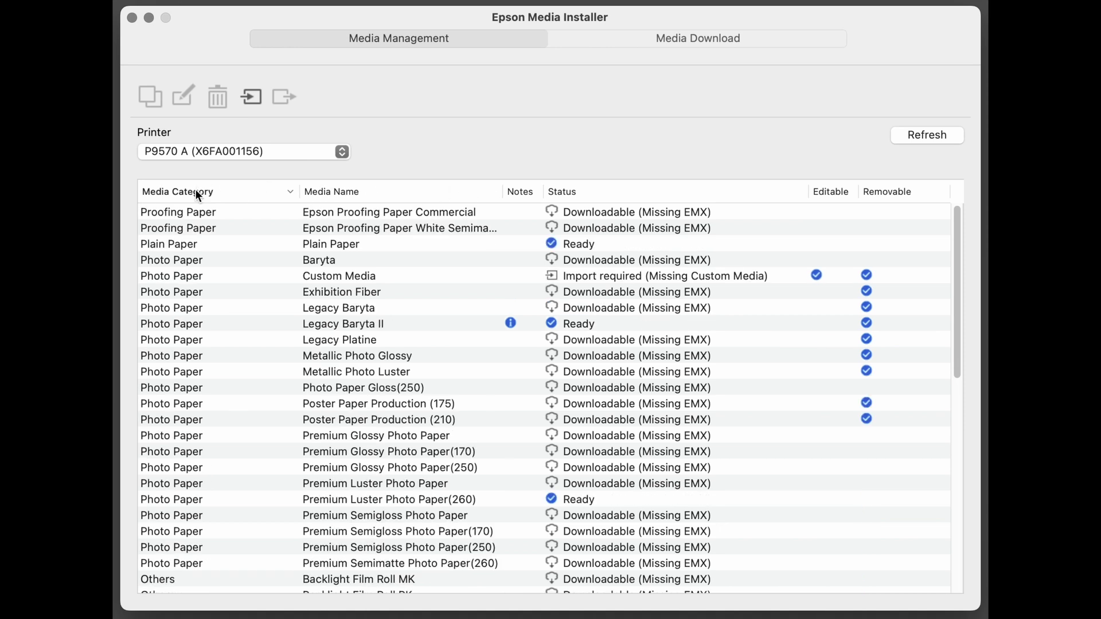
mouse_move(176, 353)
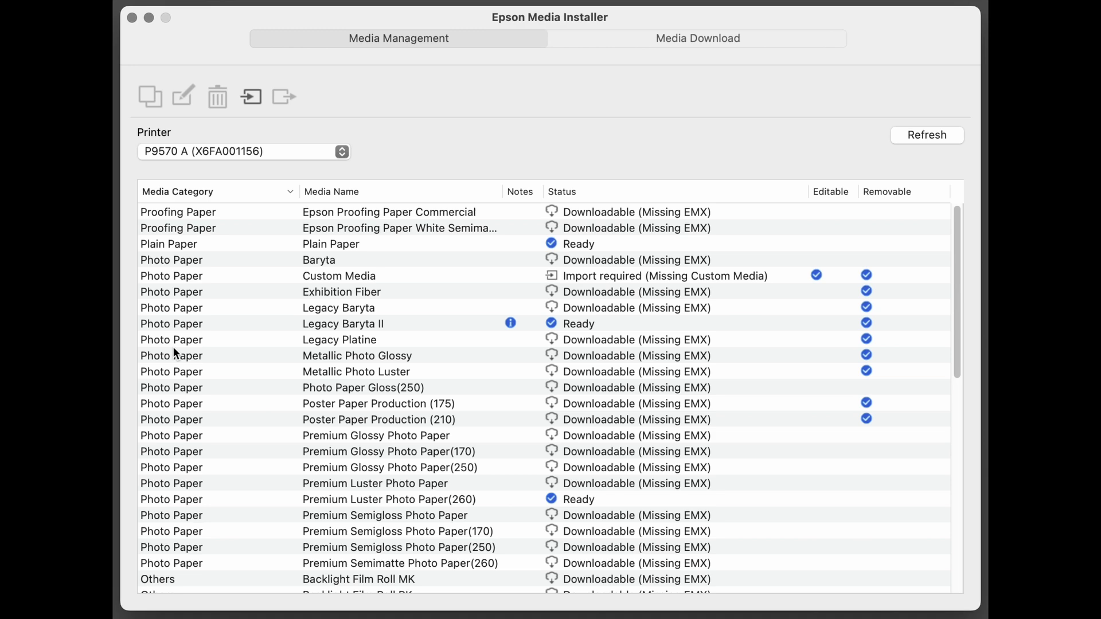
mouse_move(181, 400)
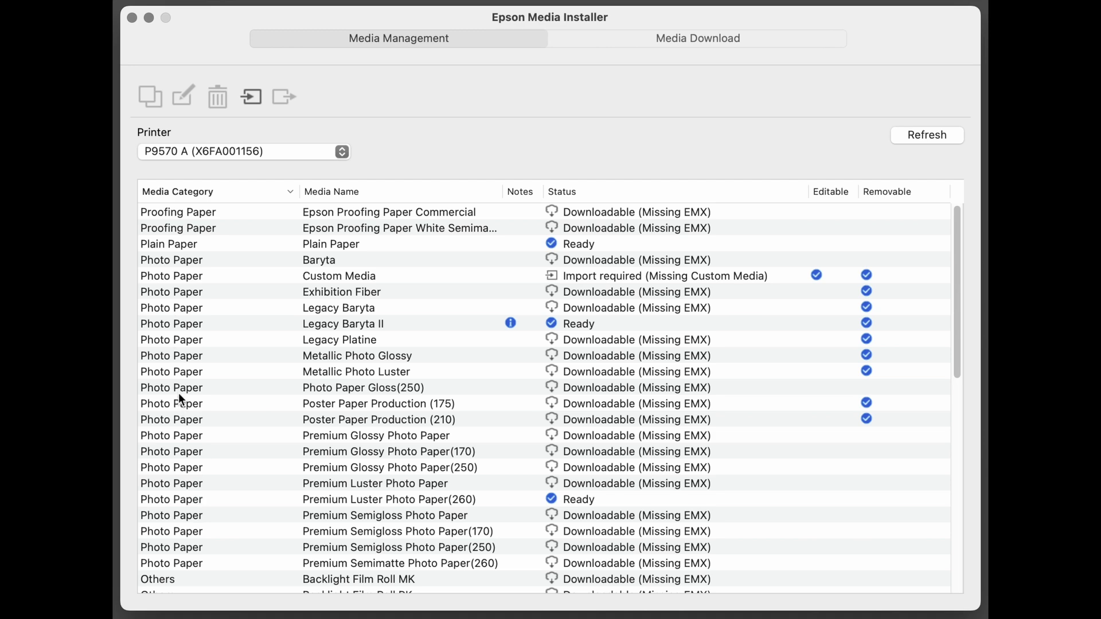
scroll(down, 3)
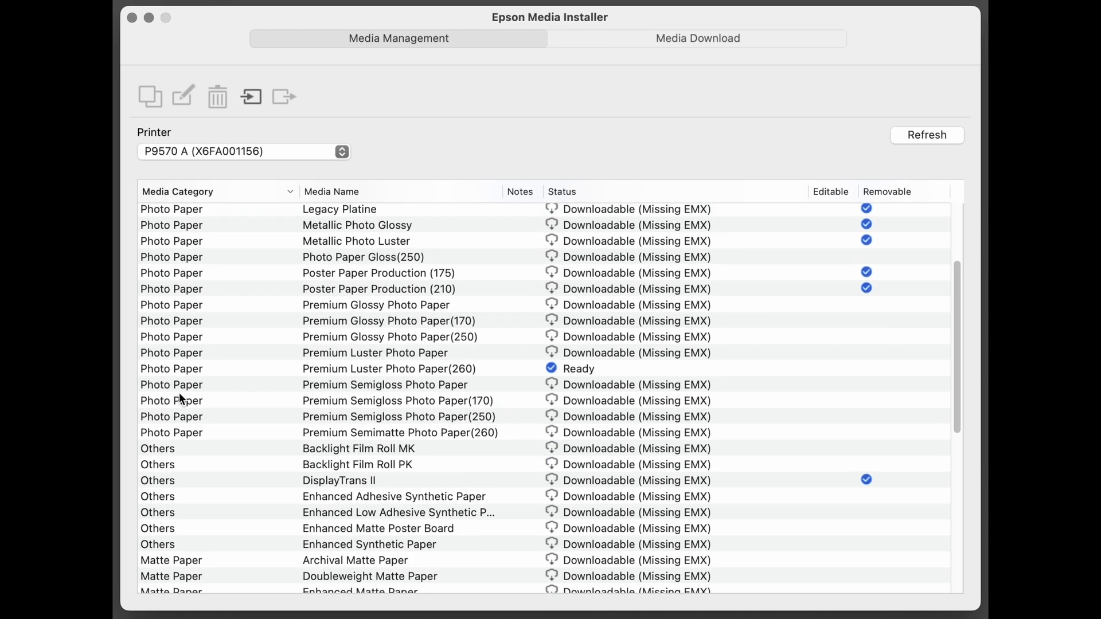
mouse_move(356, 195)
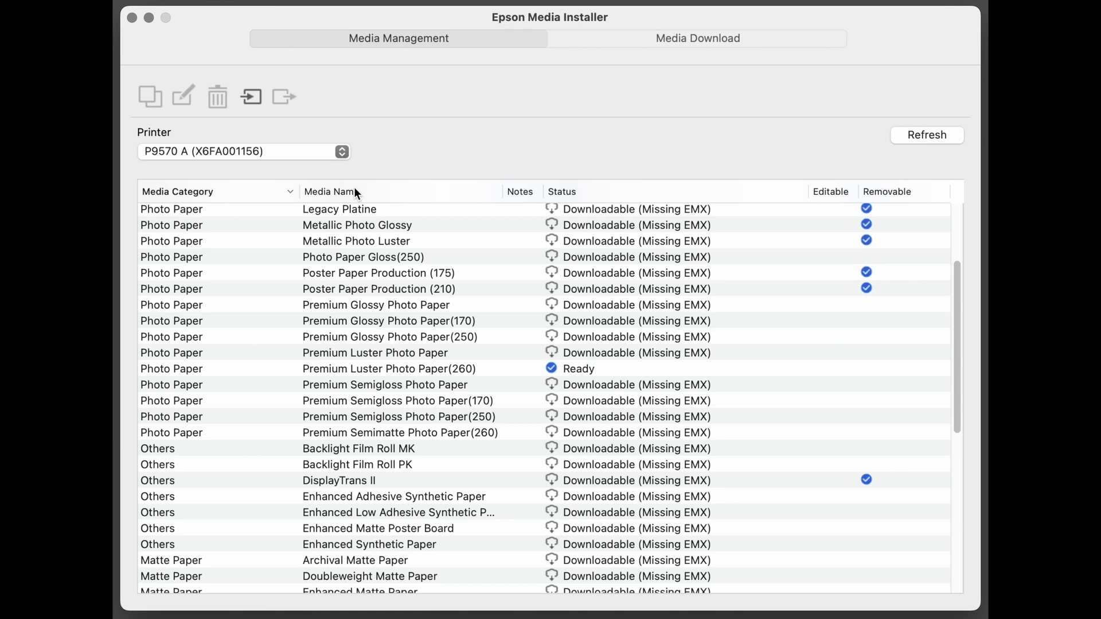
click(330, 191)
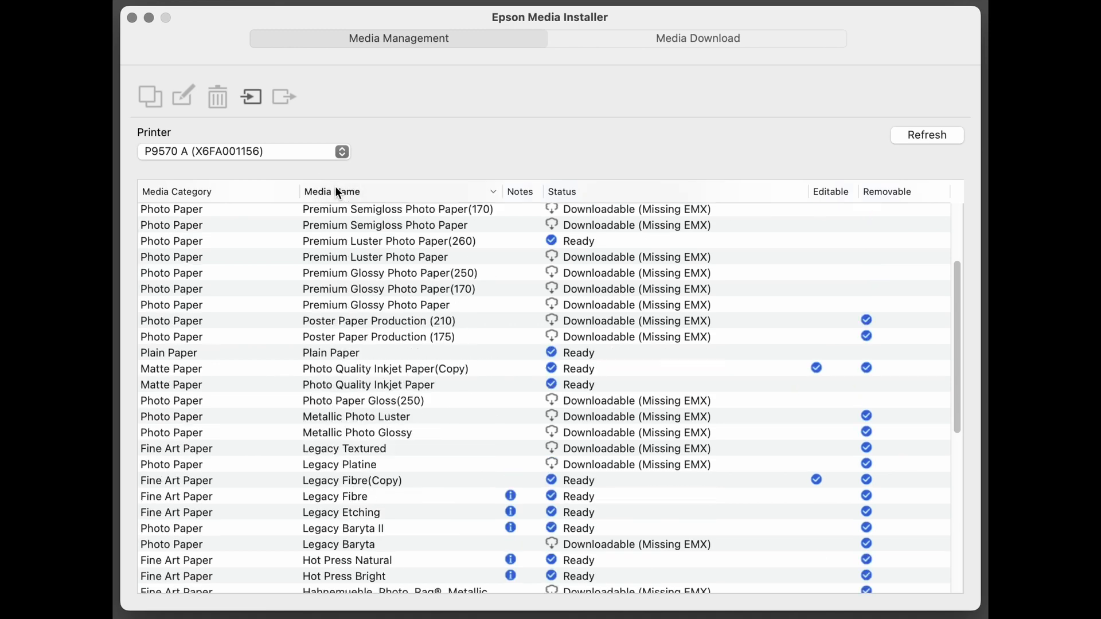
scroll(up, 3)
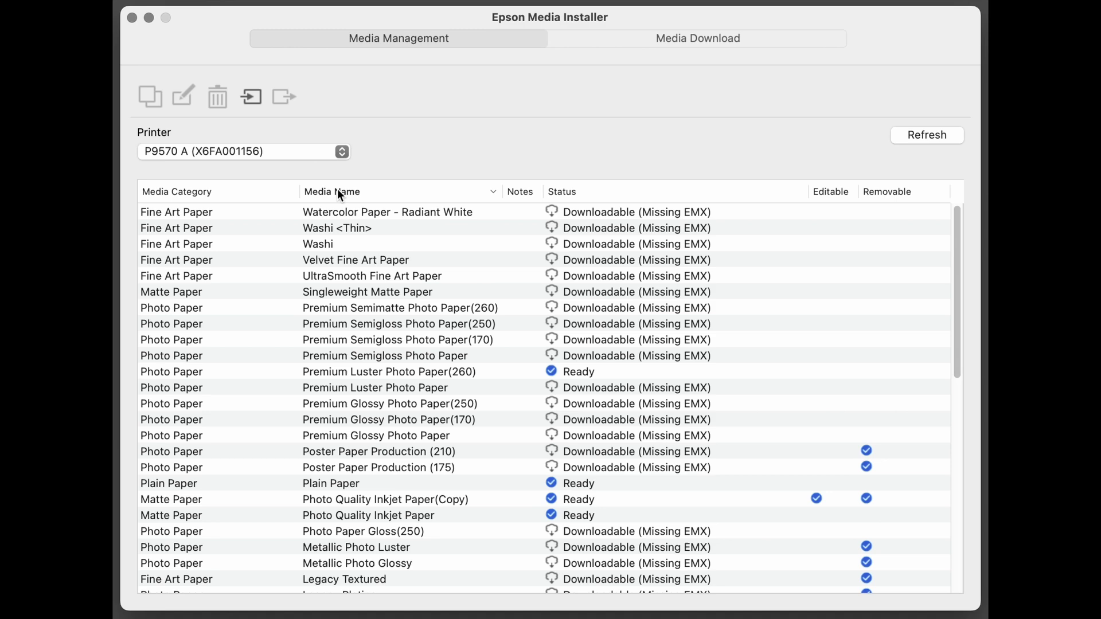
click(332, 191)
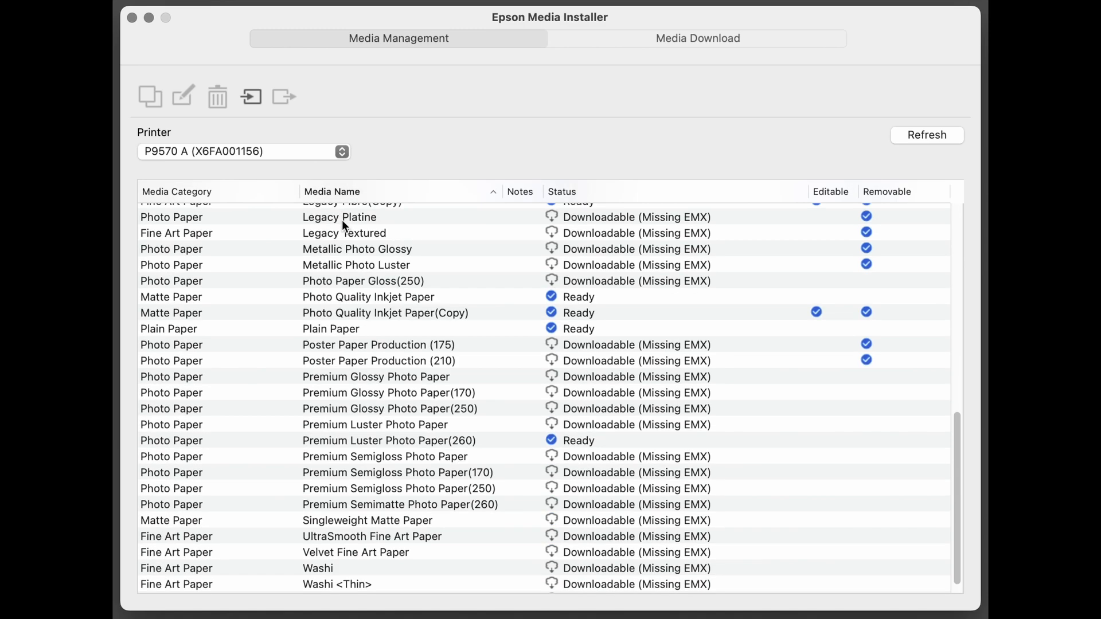
scroll(up, 3)
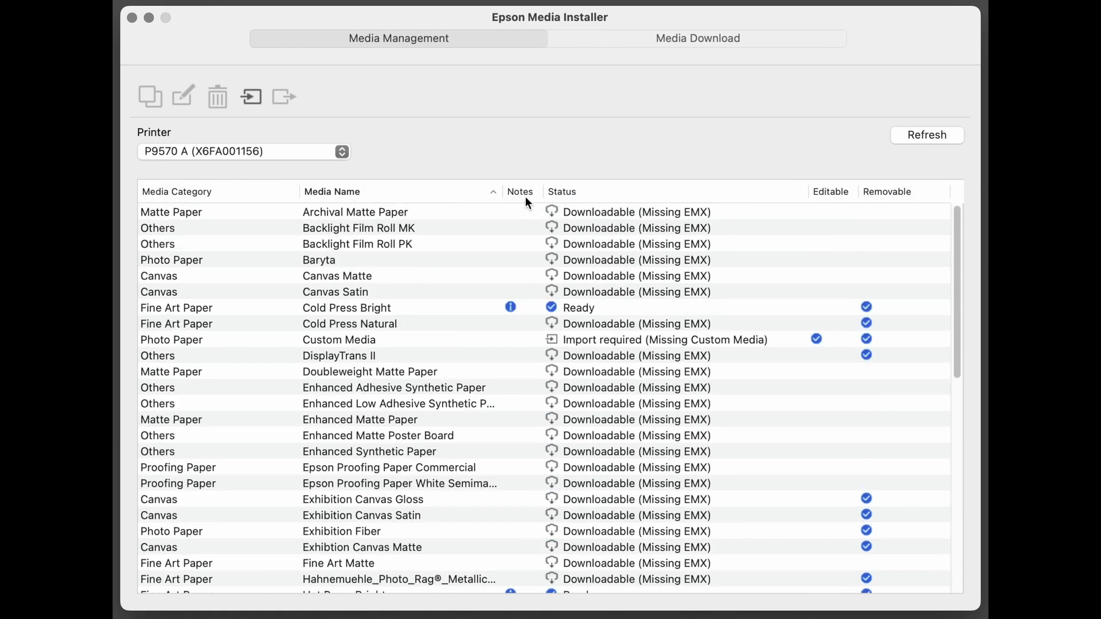
mouse_move(512, 314)
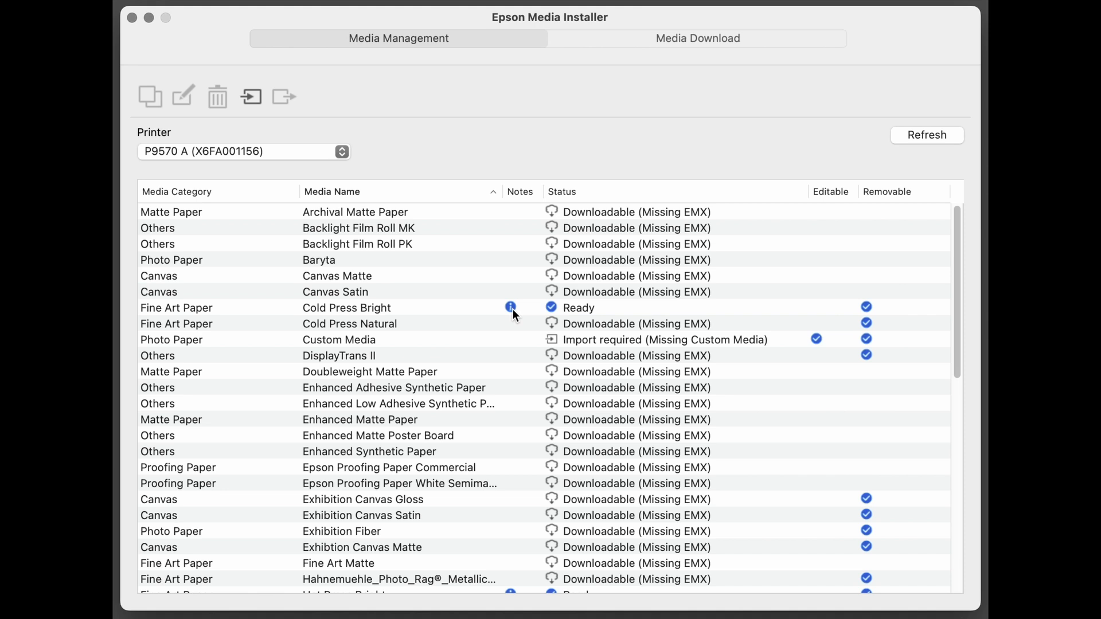
click(511, 307)
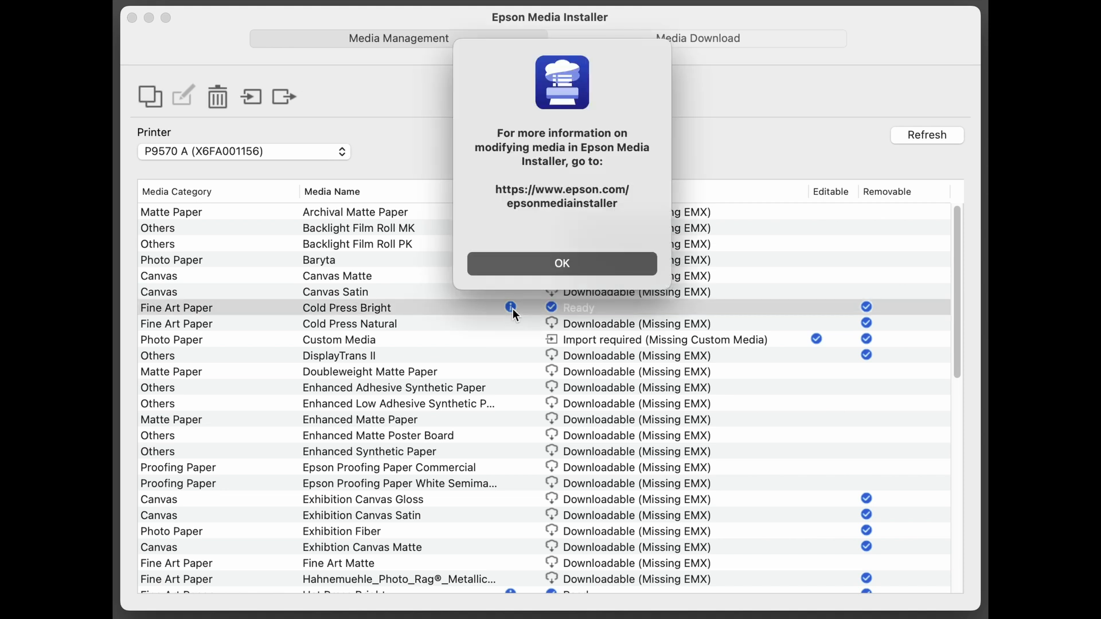
click(561, 263)
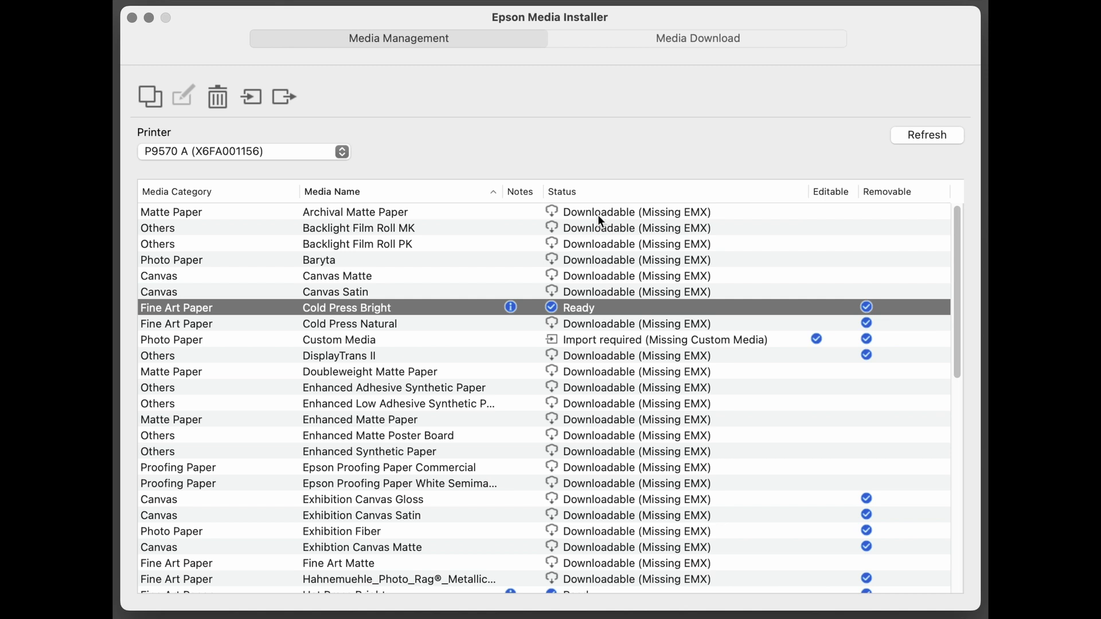
mouse_move(664, 222)
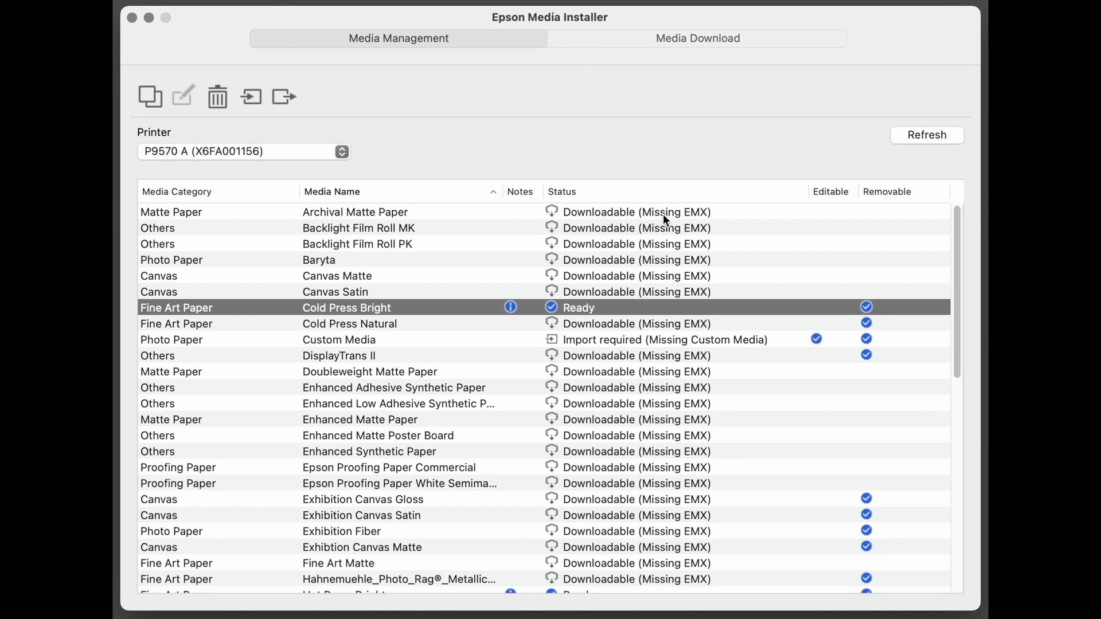
click(350, 324)
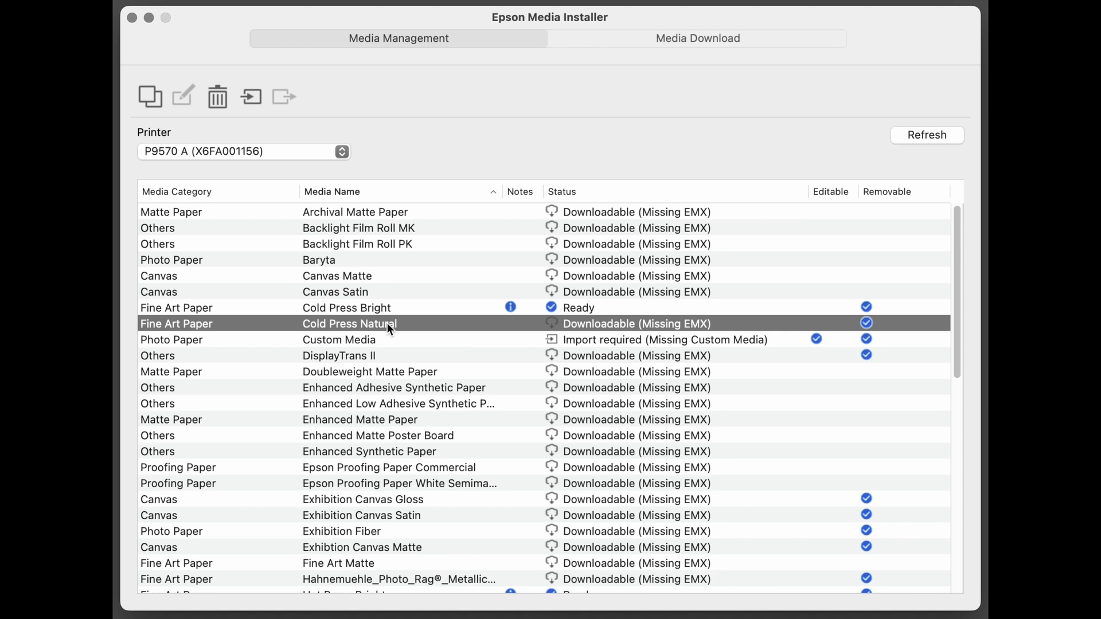
mouse_move(636, 331)
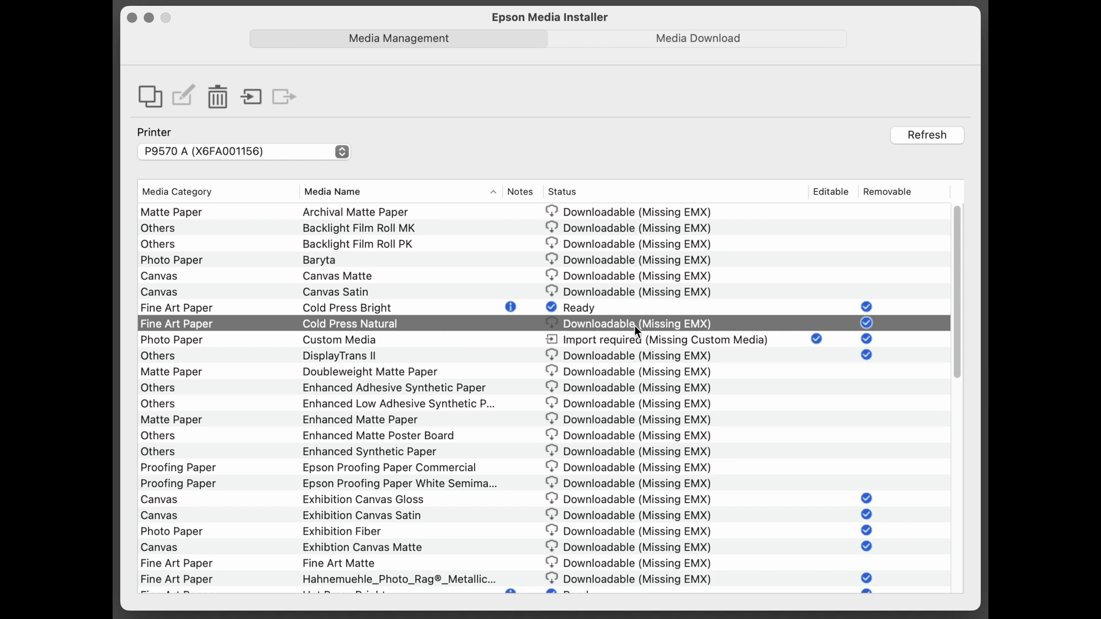
mouse_move(695, 331)
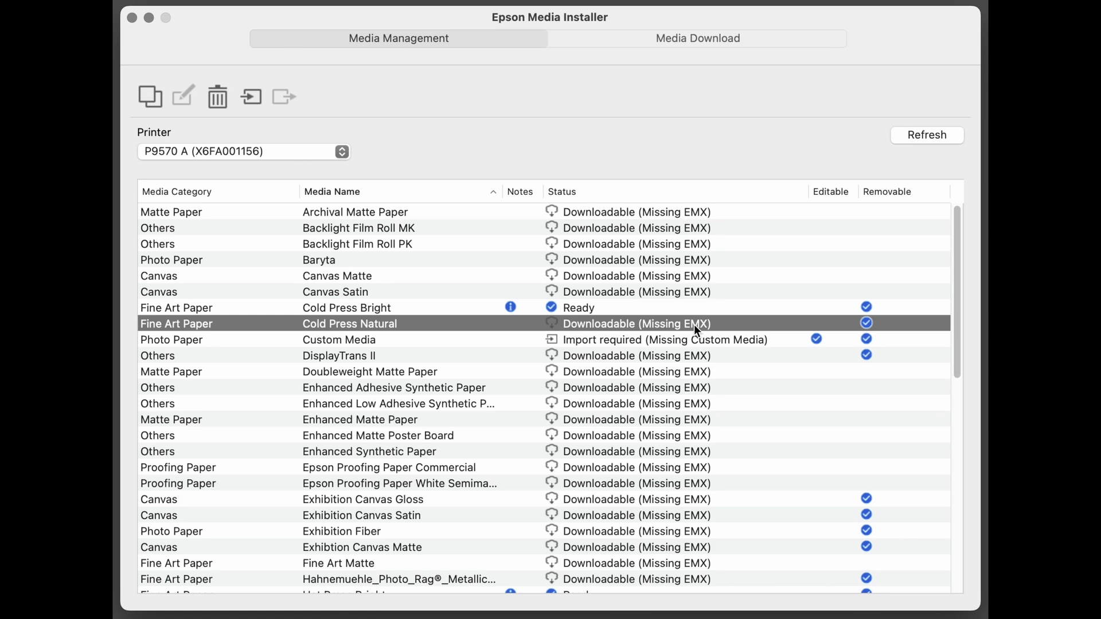
mouse_move(689, 329)
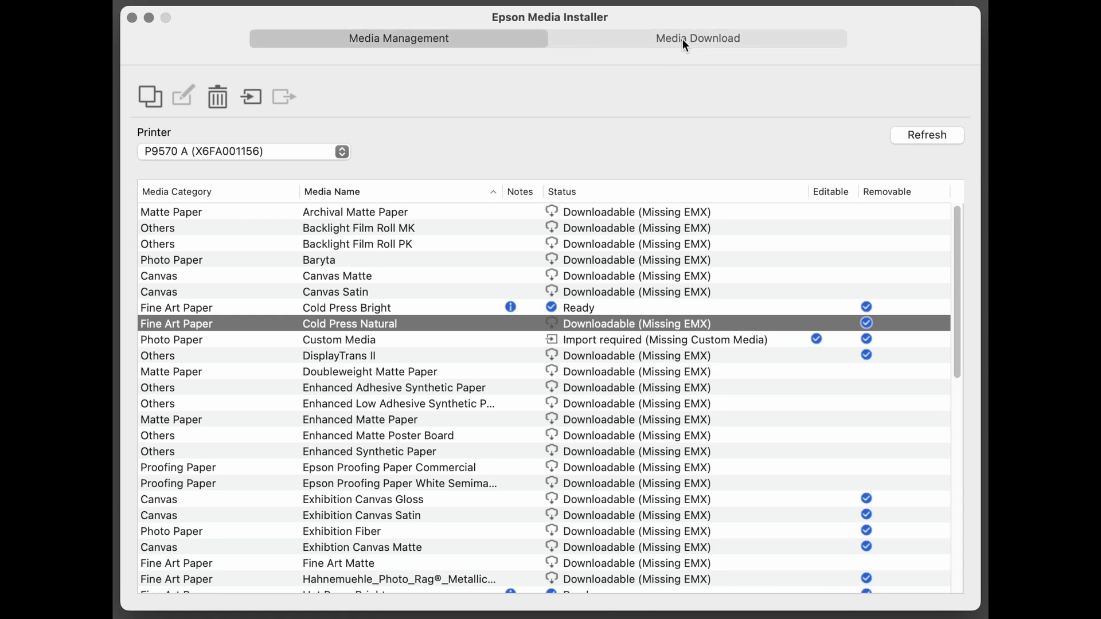
Show the downloadable EPSON media sorted A to Z and select Cold Press Natural
click(696, 38)
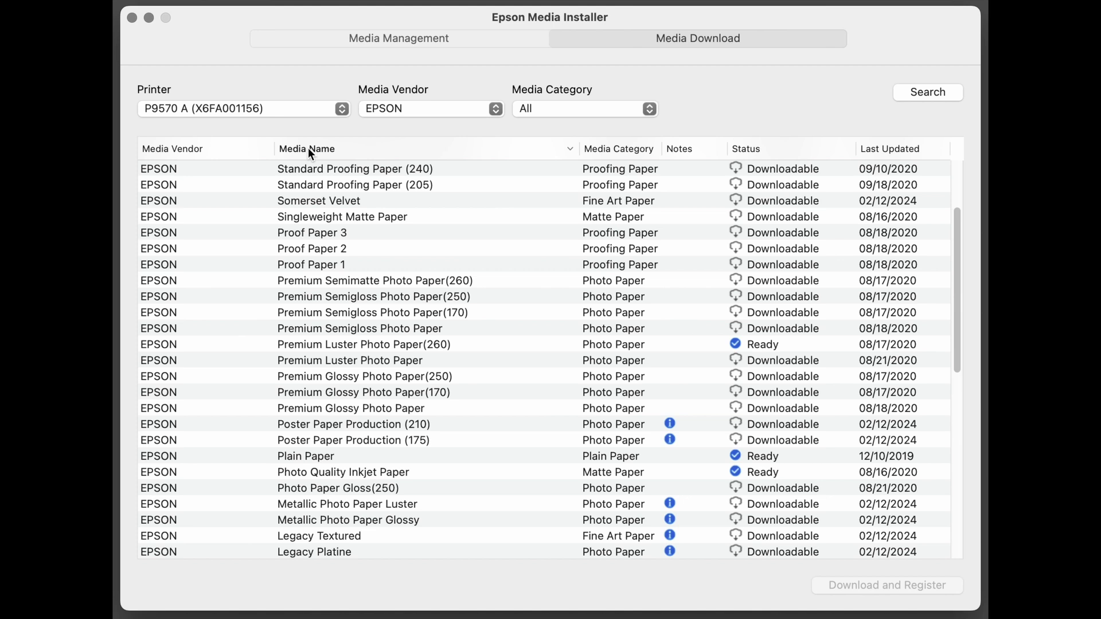
click(306, 148)
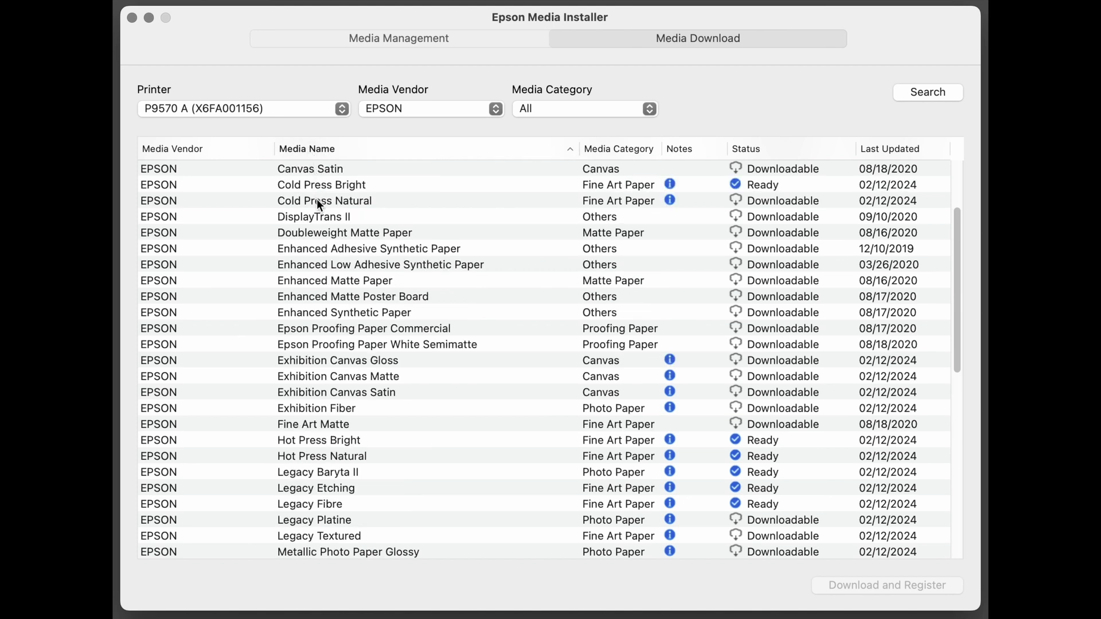
click(323, 201)
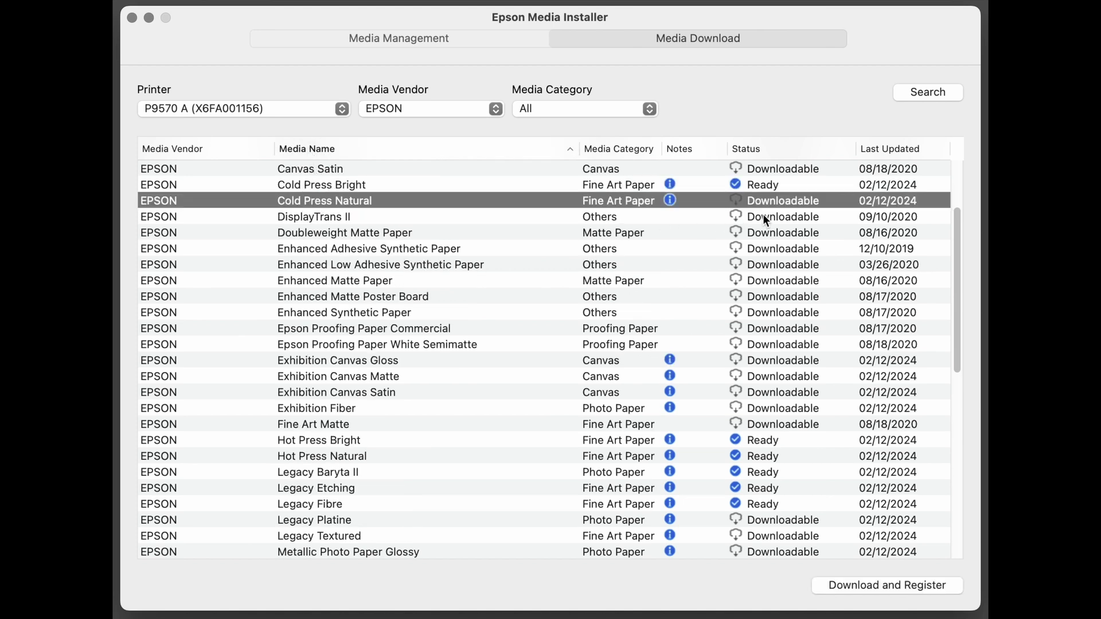
mouse_move(776, 206)
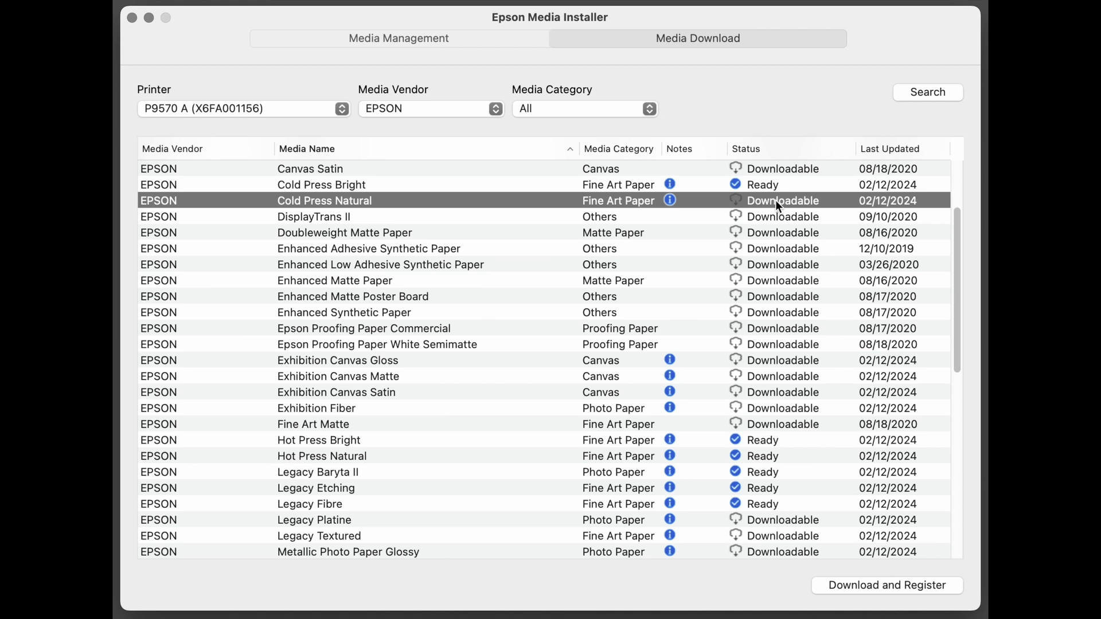
mouse_move(892, 590)
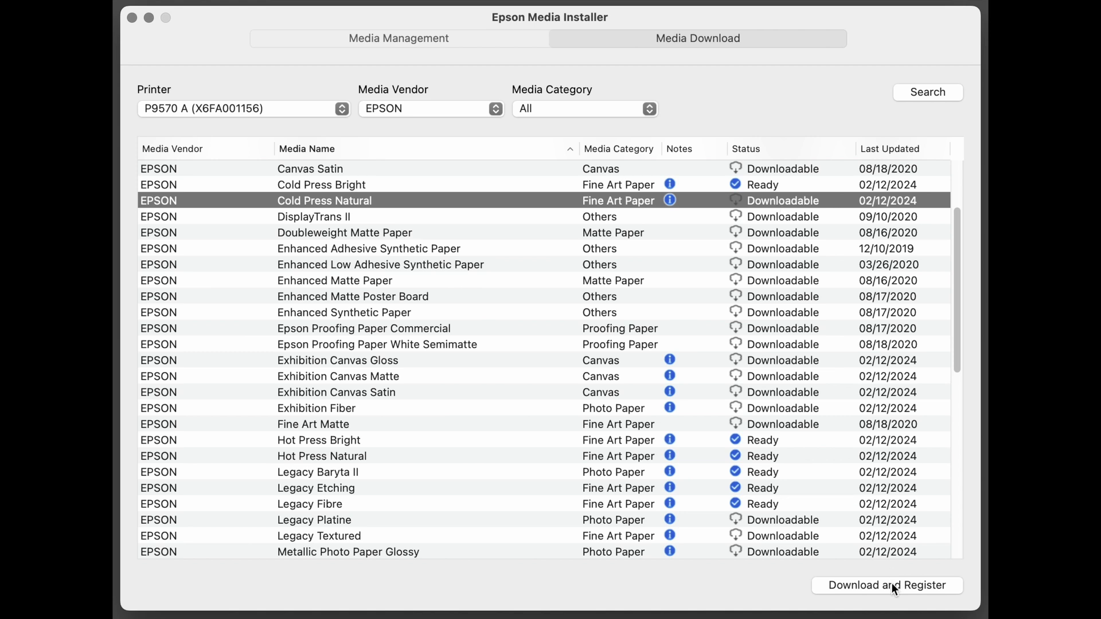
Download and register Cold Press Natural to the printer, confirming both prompts so it becomes Ready
click(887, 585)
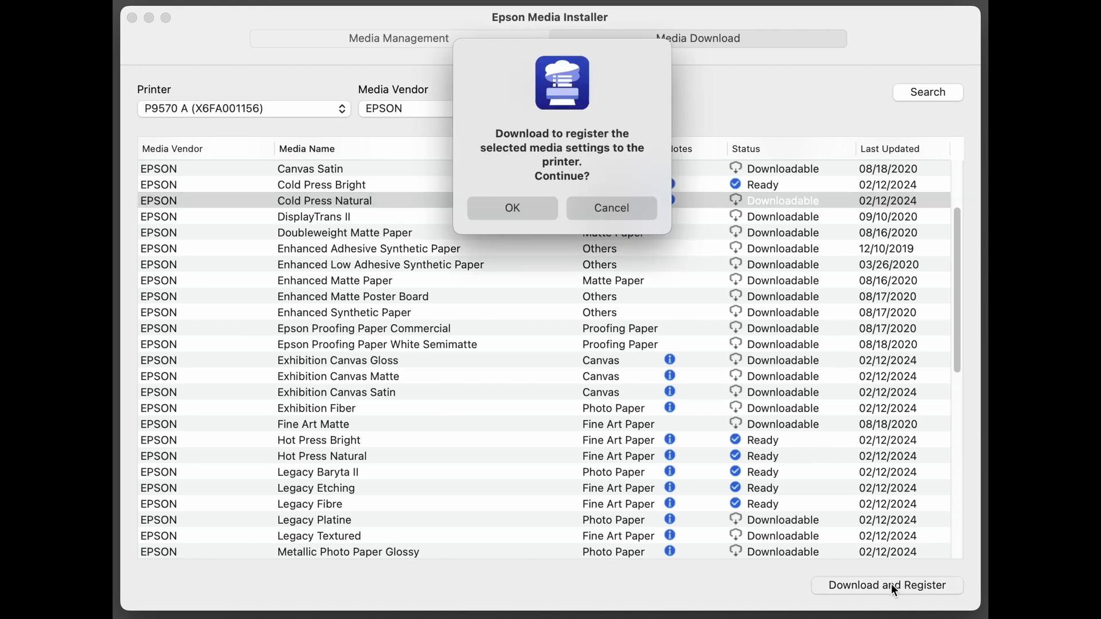
mouse_move(601, 162)
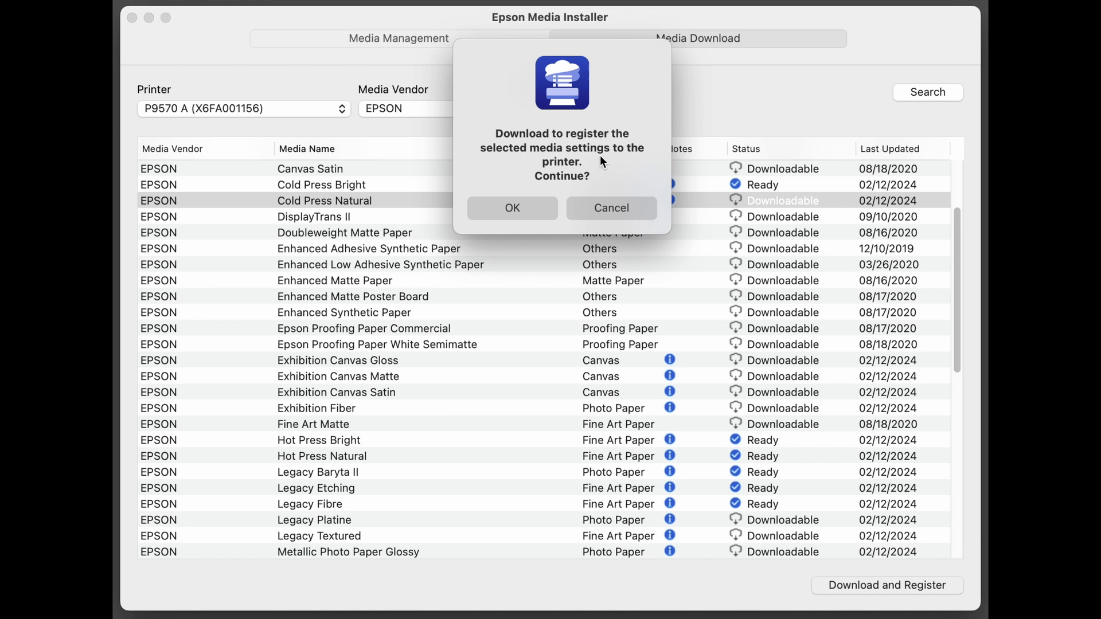
click(512, 207)
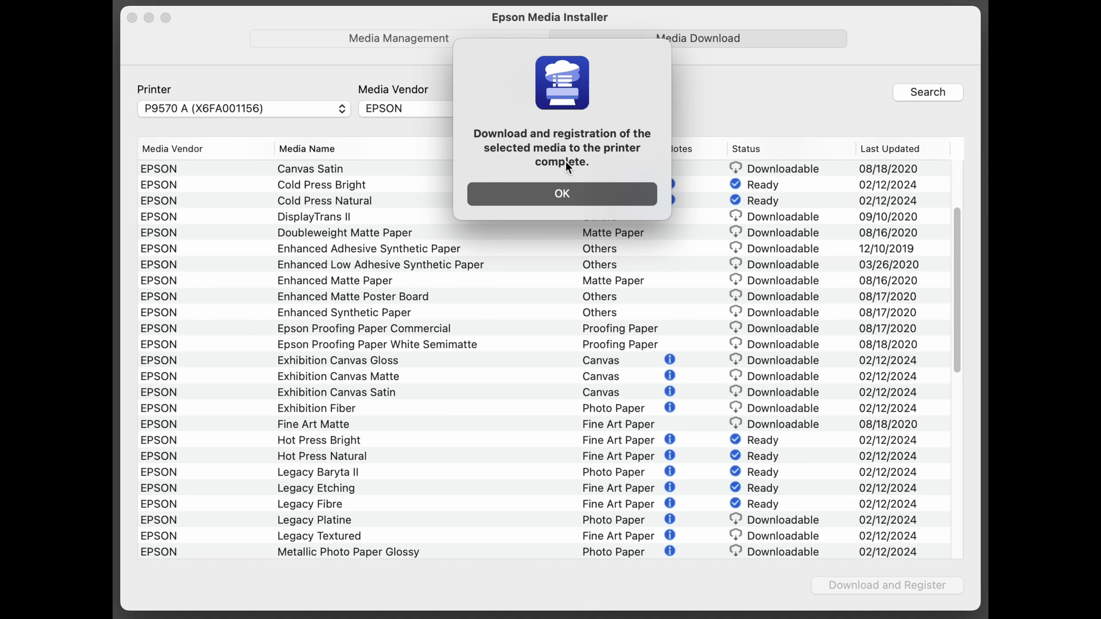
click(561, 193)
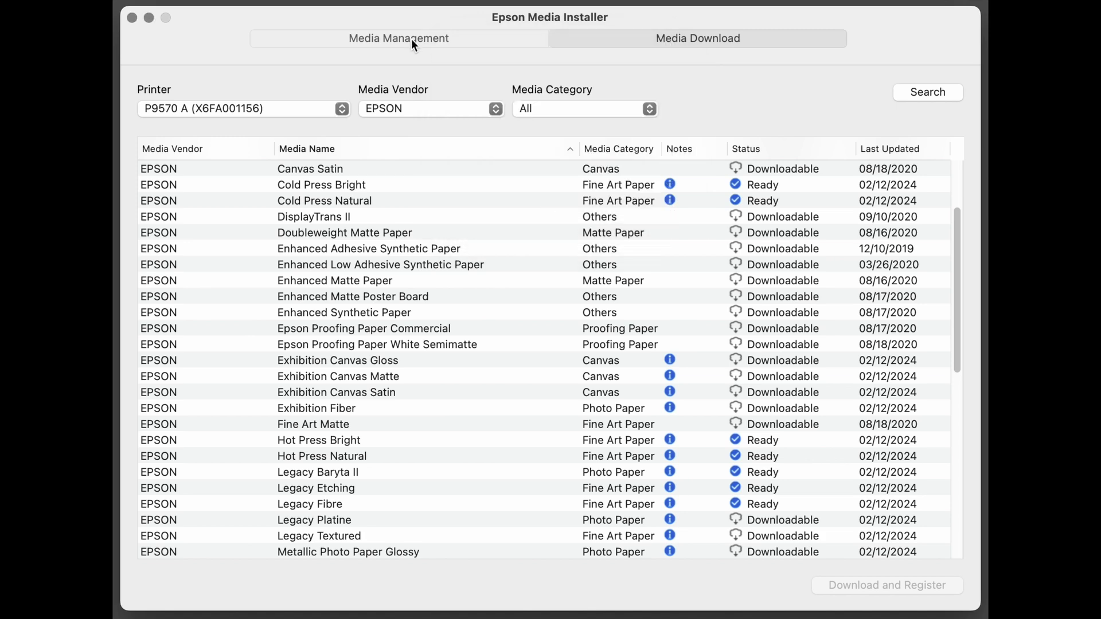
Return to the Media Management list showing Cold Press Natural as Ready
click(927, 91)
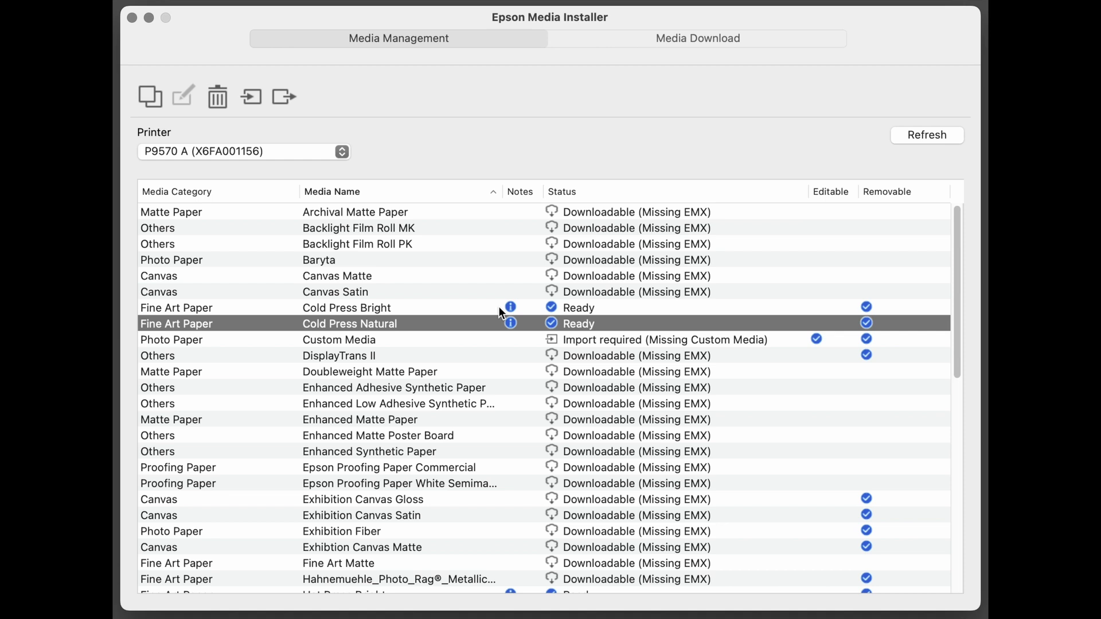
mouse_move(632, 329)
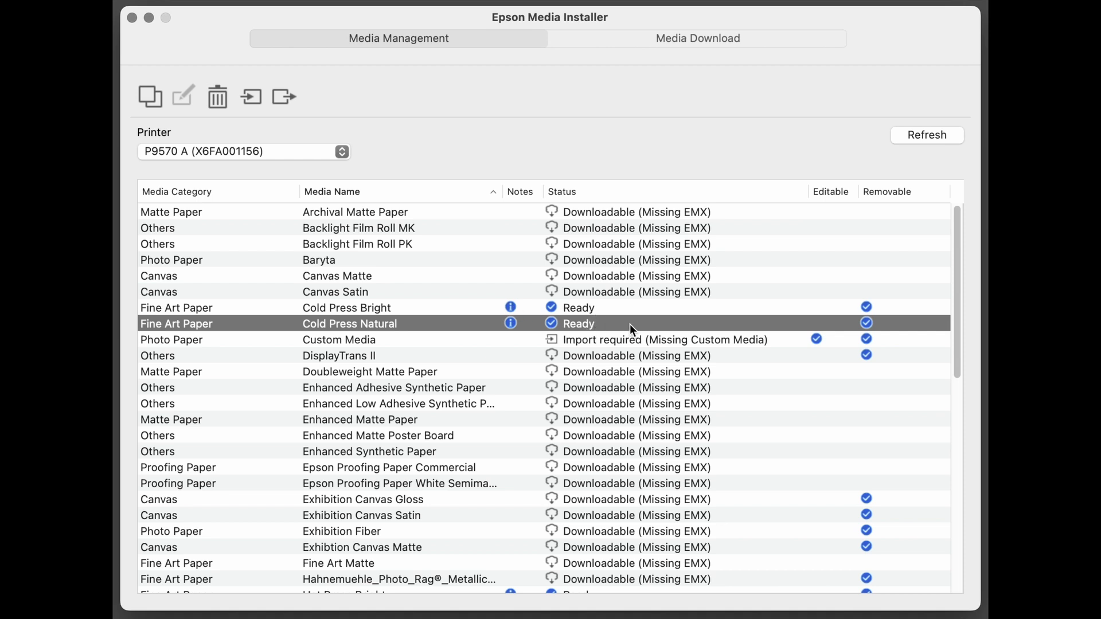
mouse_move(649, 293)
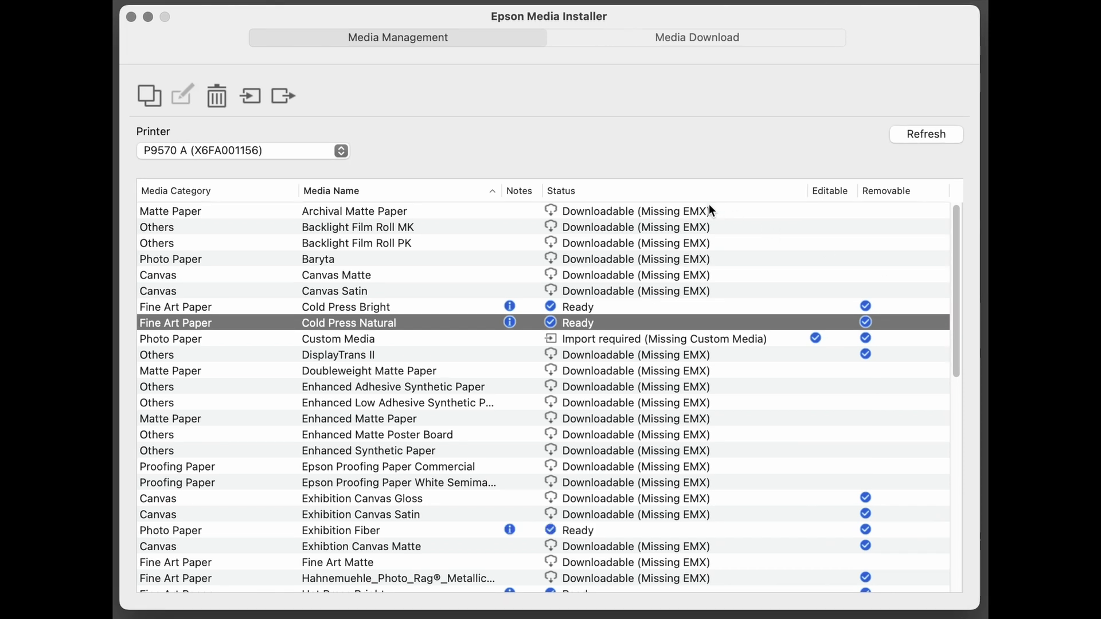
mouse_move(586, 348)
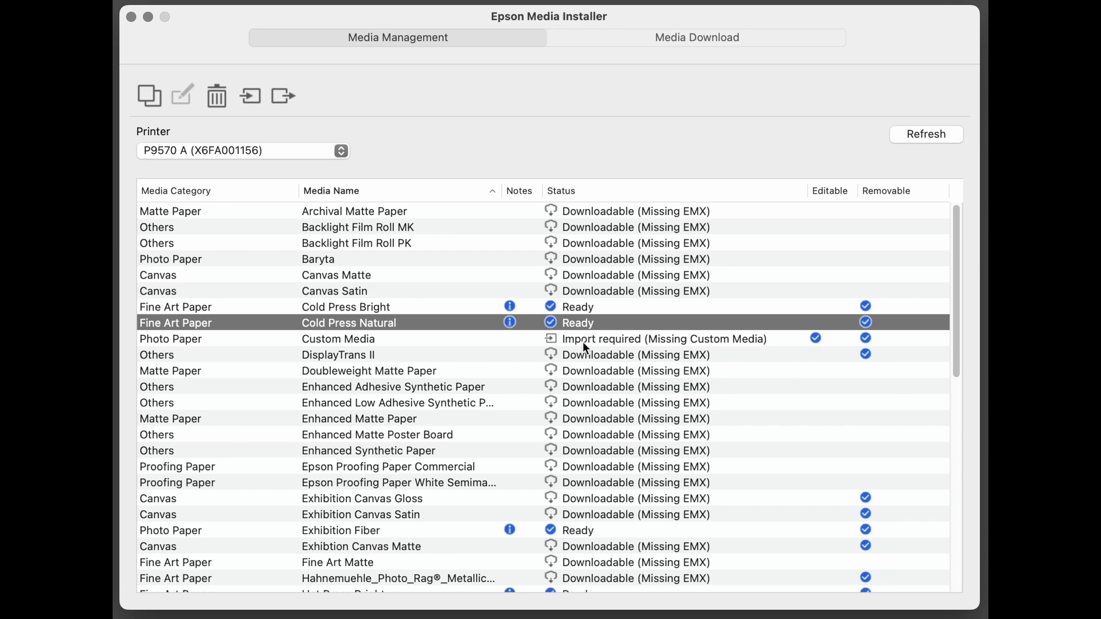
mouse_move(720, 352)
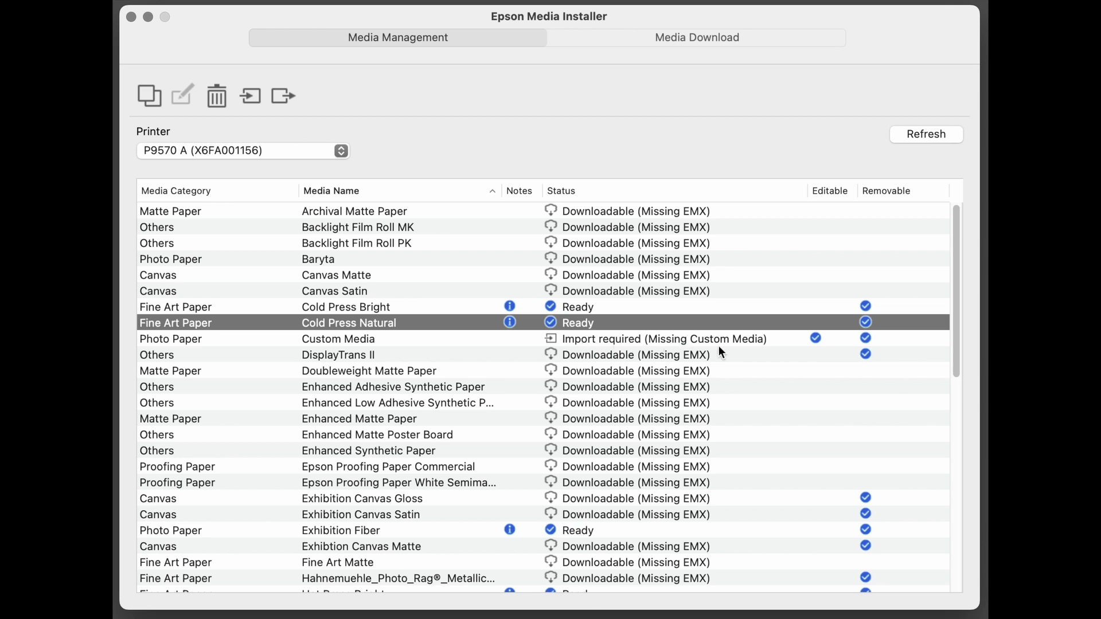
mouse_move(783, 343)
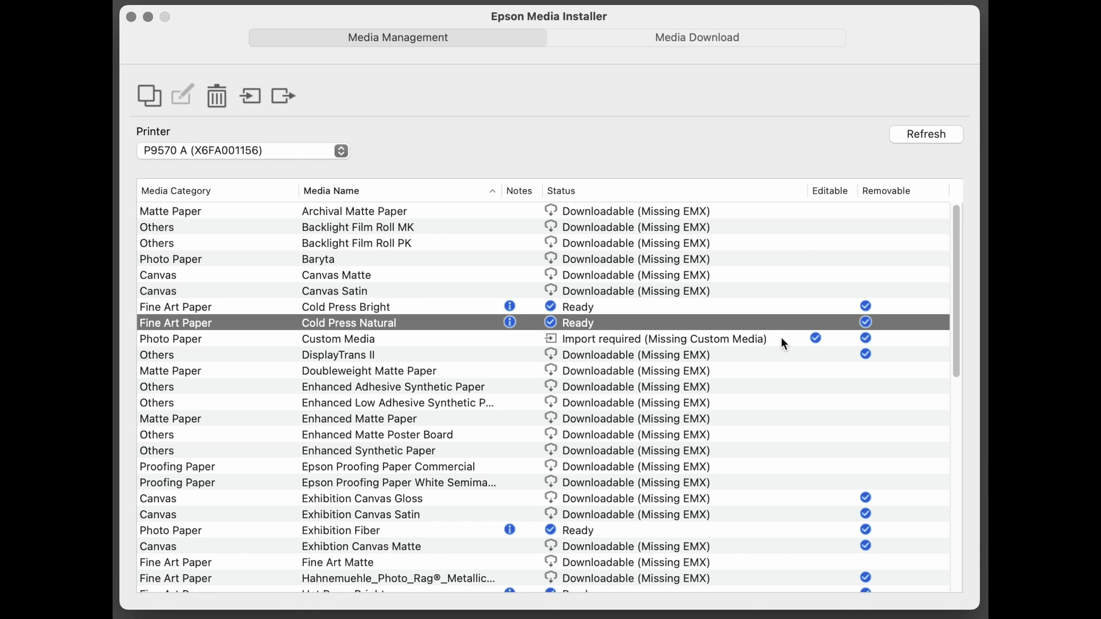
mouse_move(776, 343)
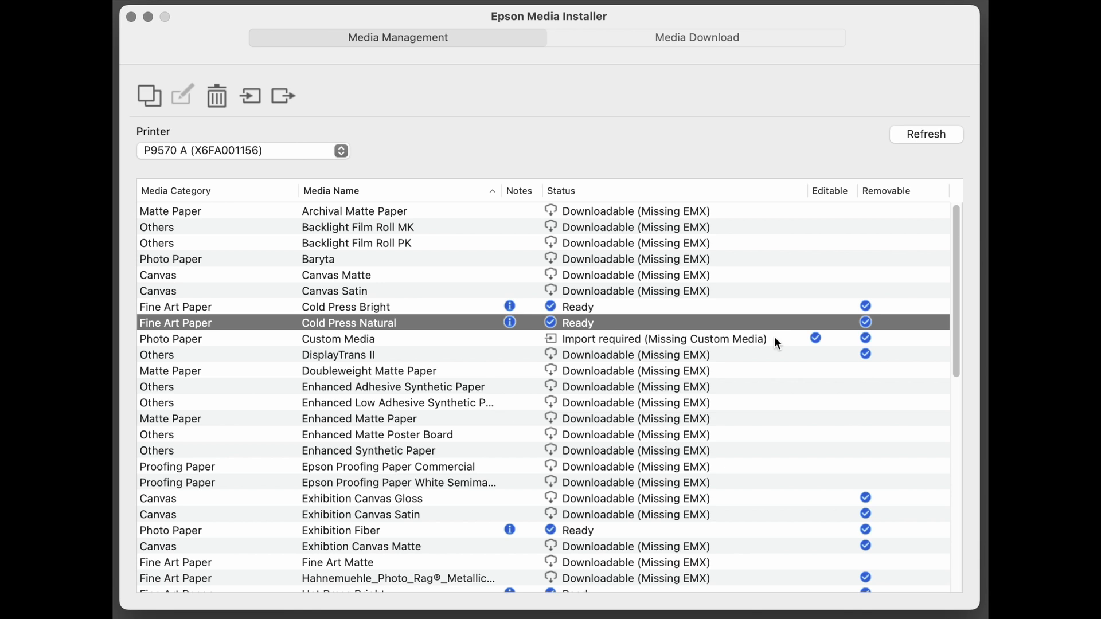
Import the Custom Media .emy file from the Desktop so Custom Media shows Ready
click(337, 338)
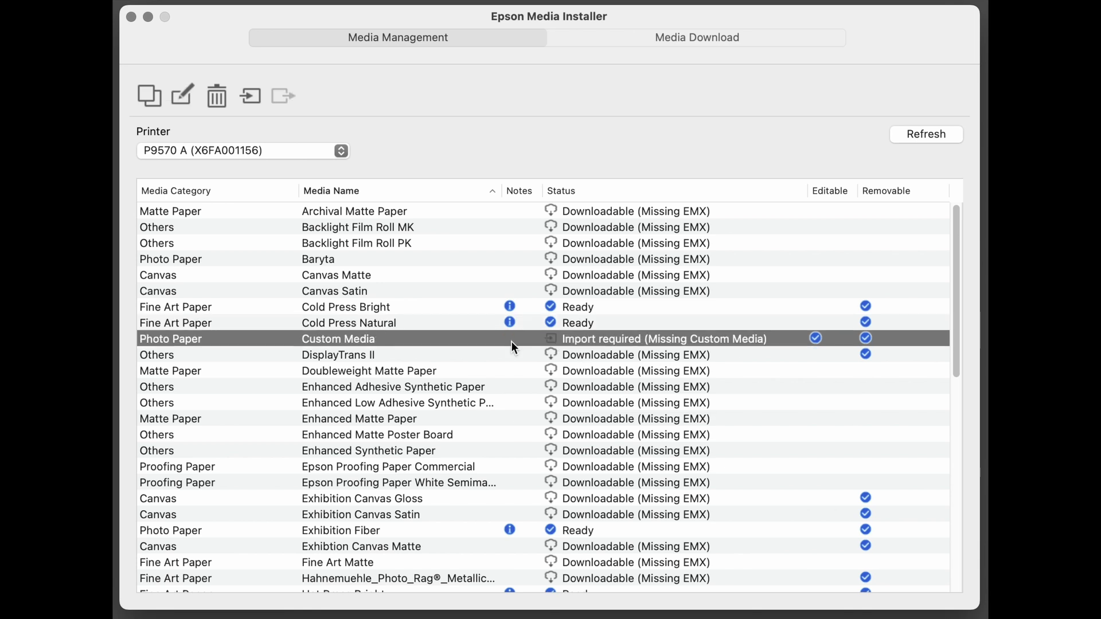
mouse_move(397, 344)
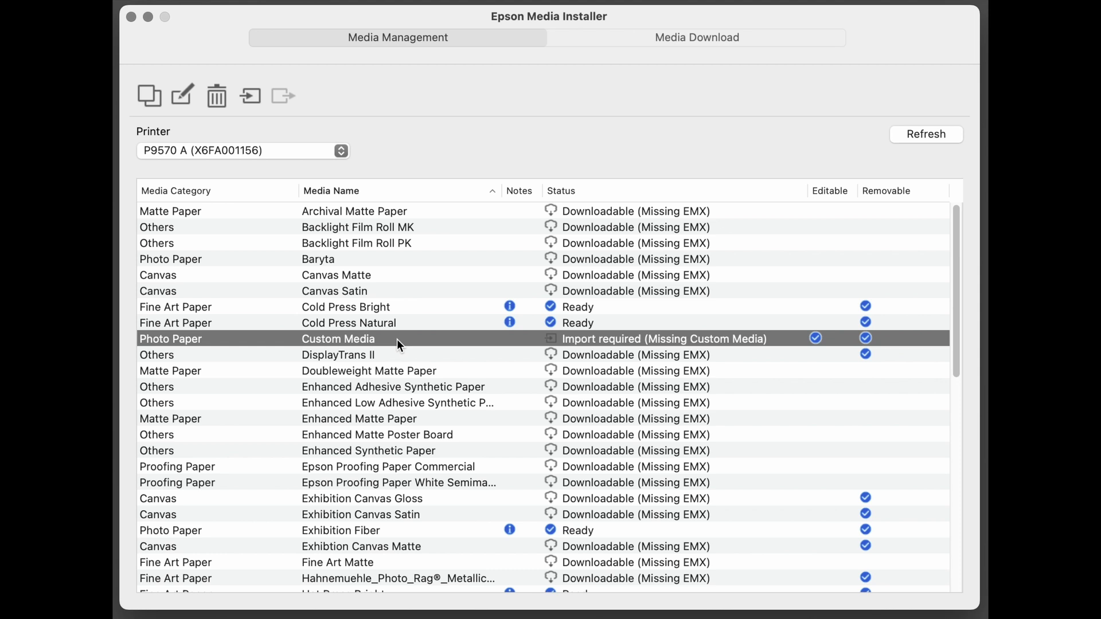
mouse_move(249, 98)
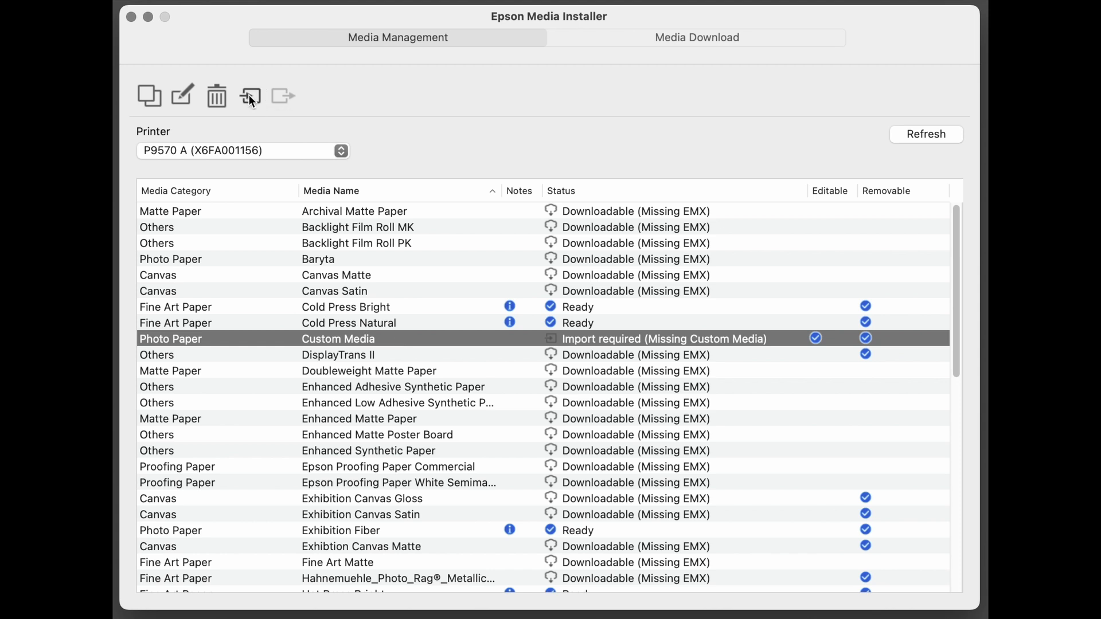
click(250, 97)
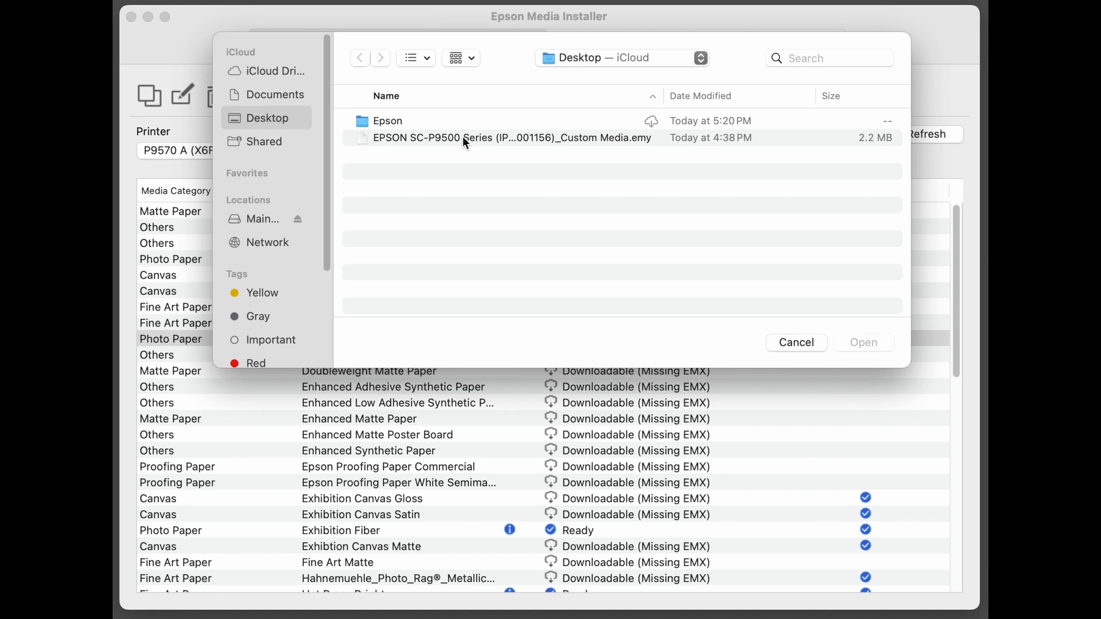
click(510, 138)
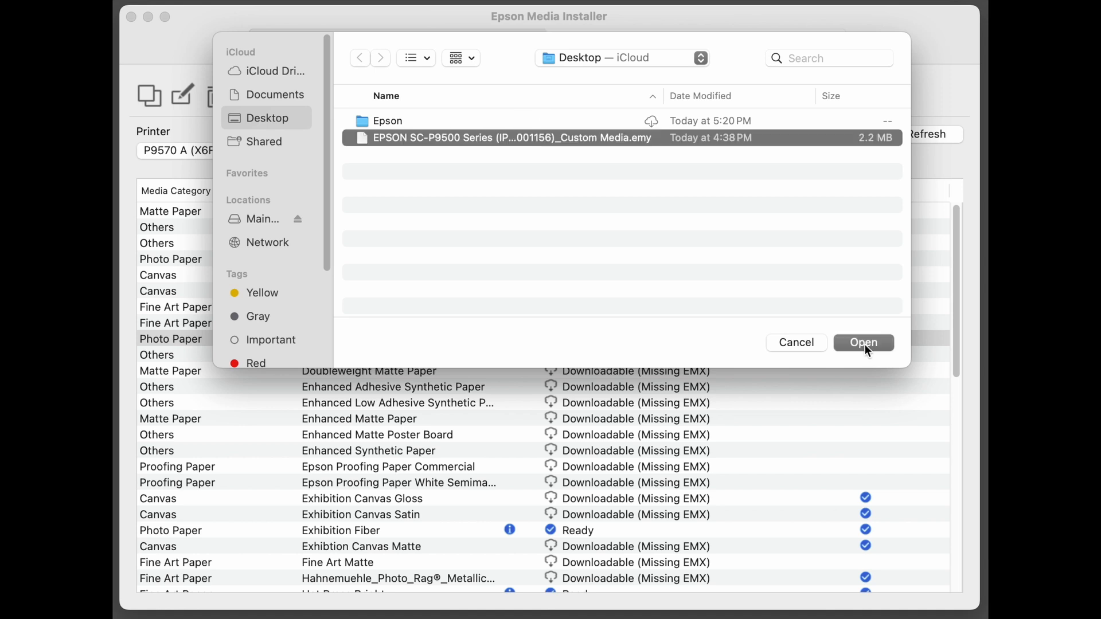
click(864, 343)
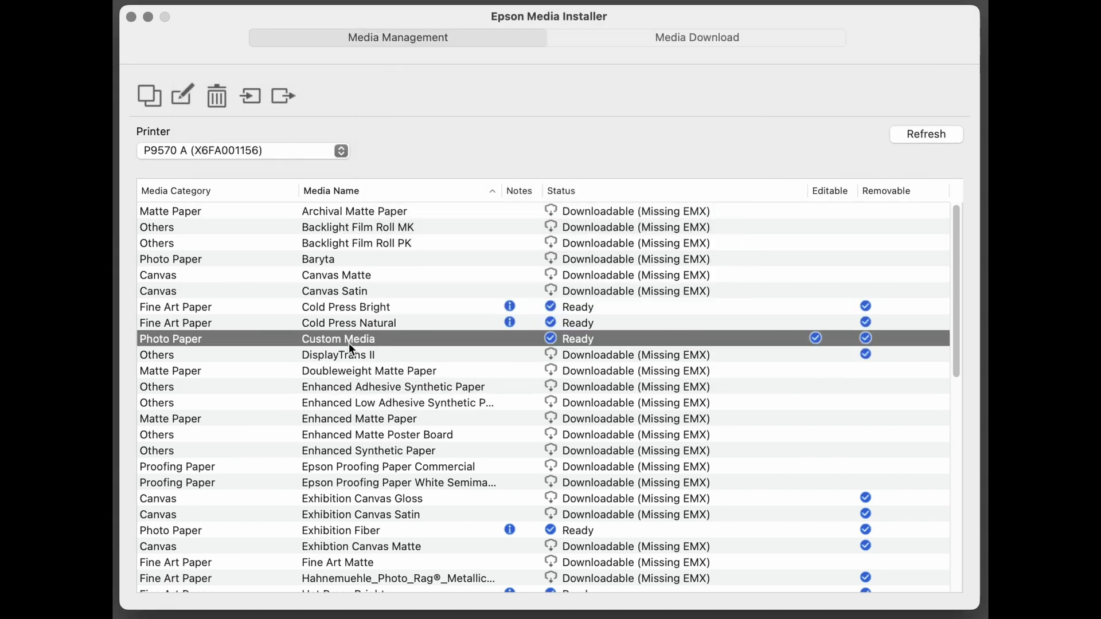
mouse_move(608, 344)
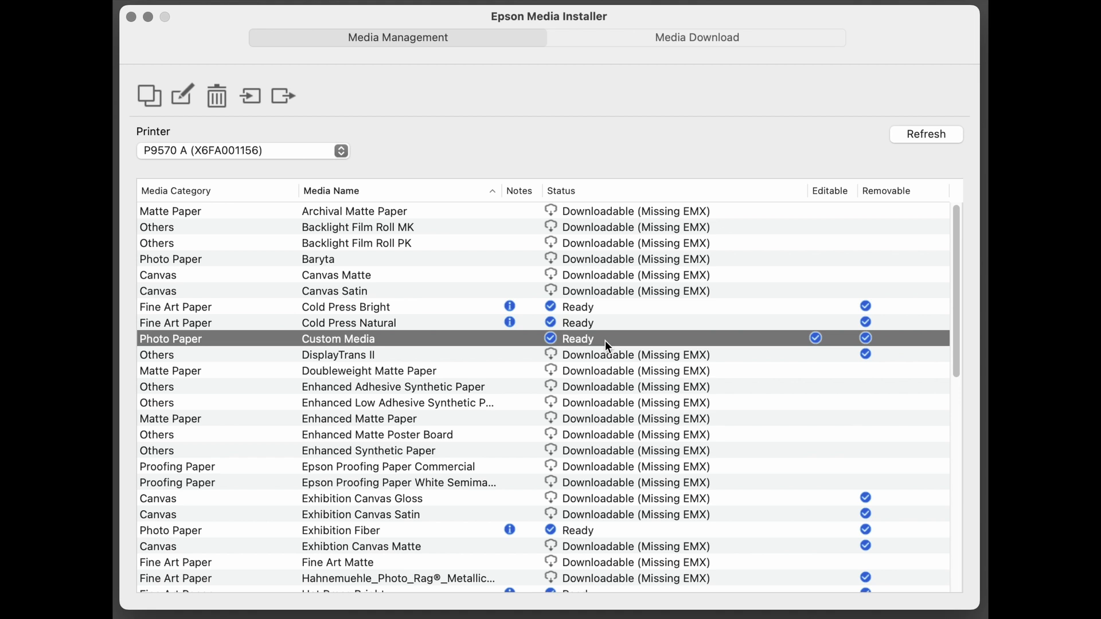
scroll(down, 3)
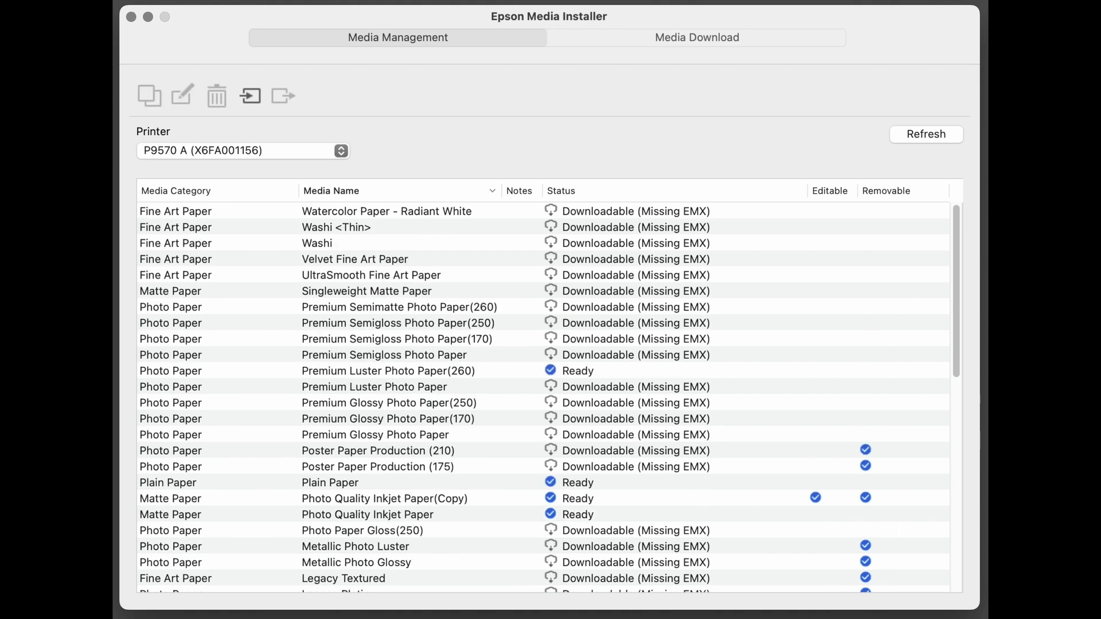